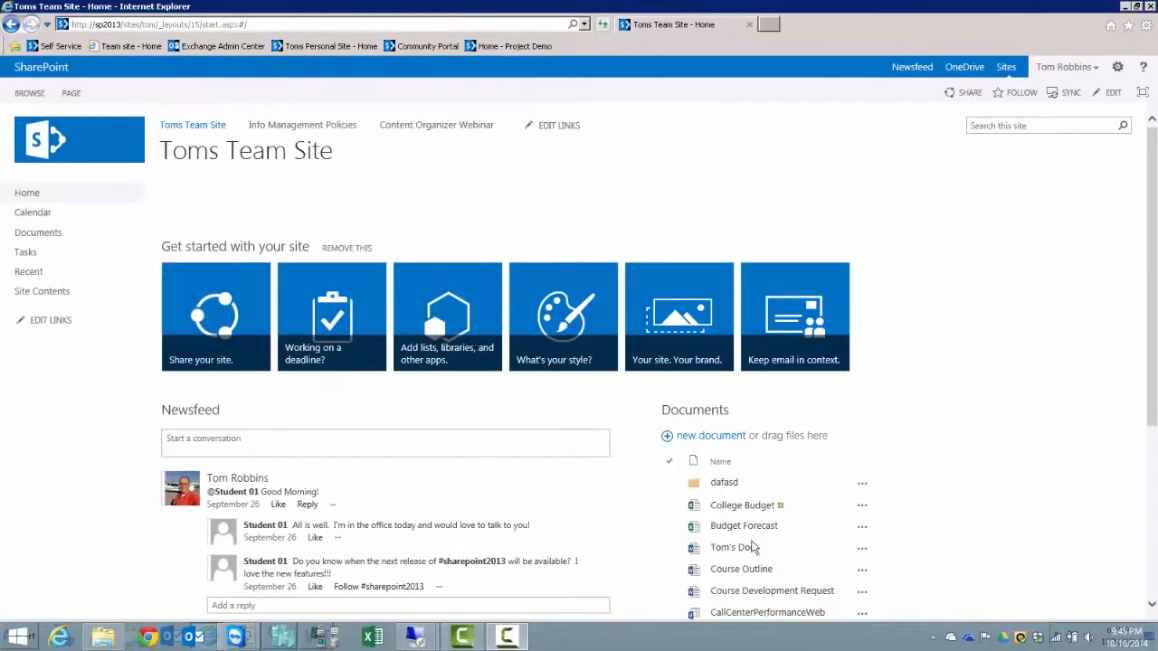
- Start a new page on Toms Team Site named 'College Expense' from the Settings gear
left_click(1117, 67)
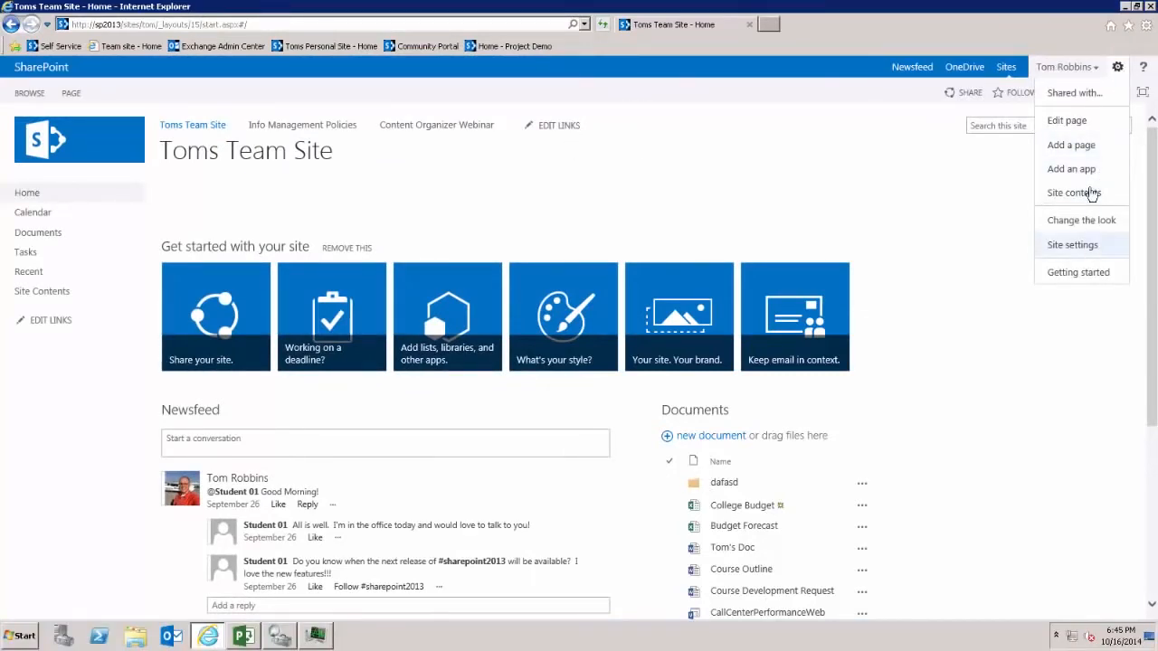
left_click(1071, 145)
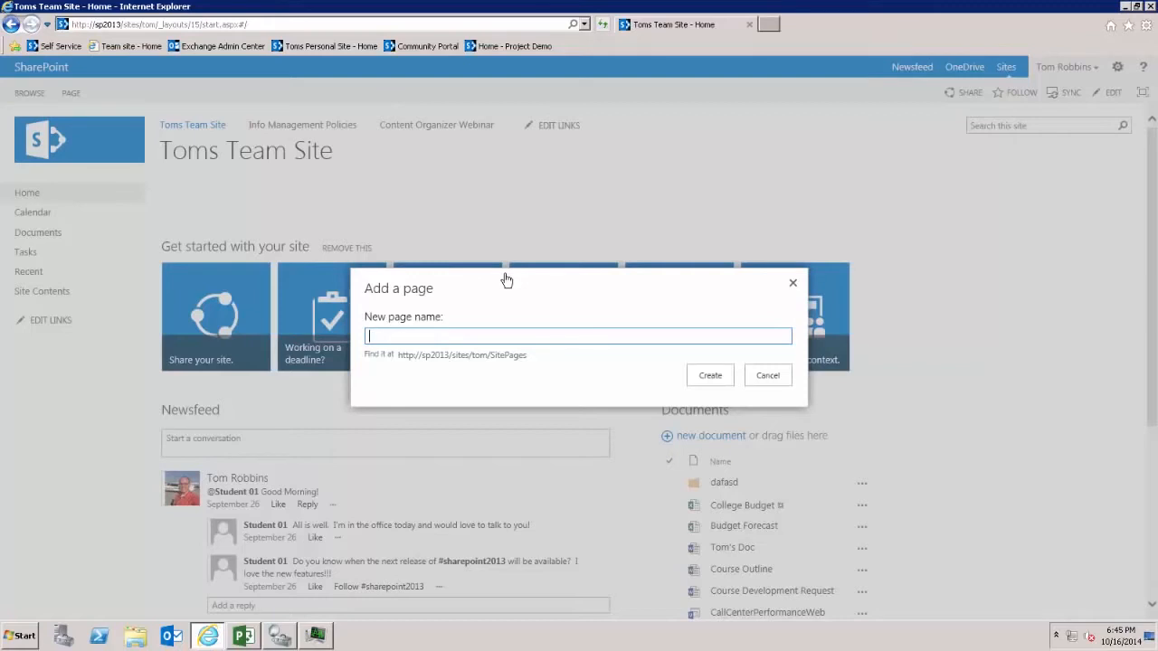
type("College")
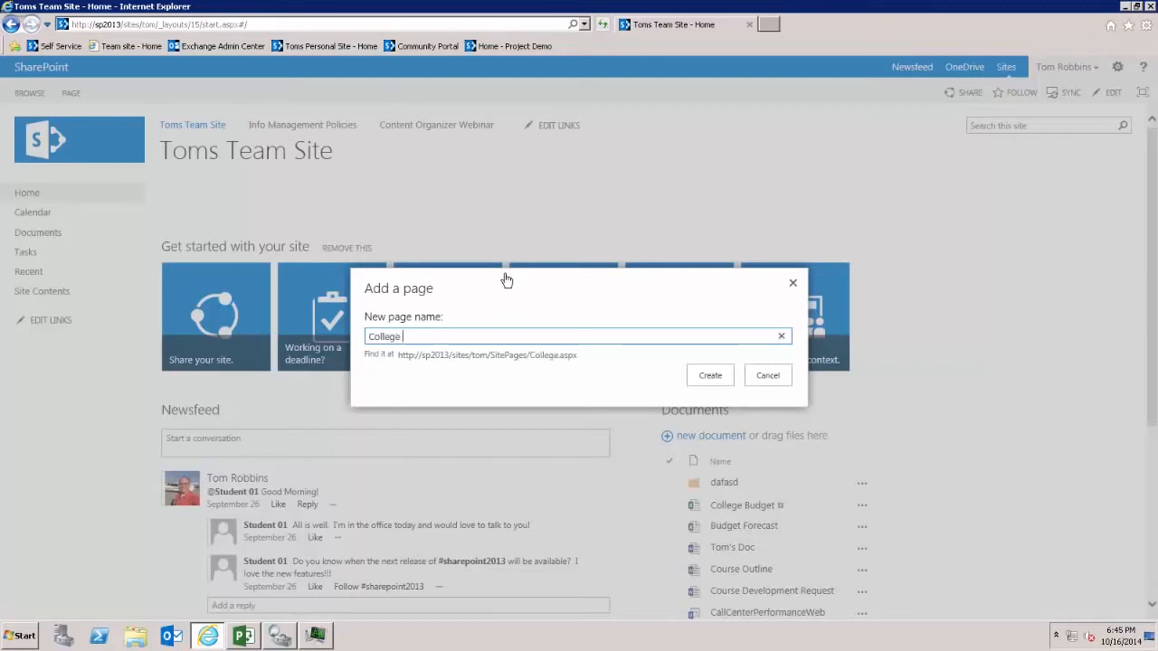
type("Expense")
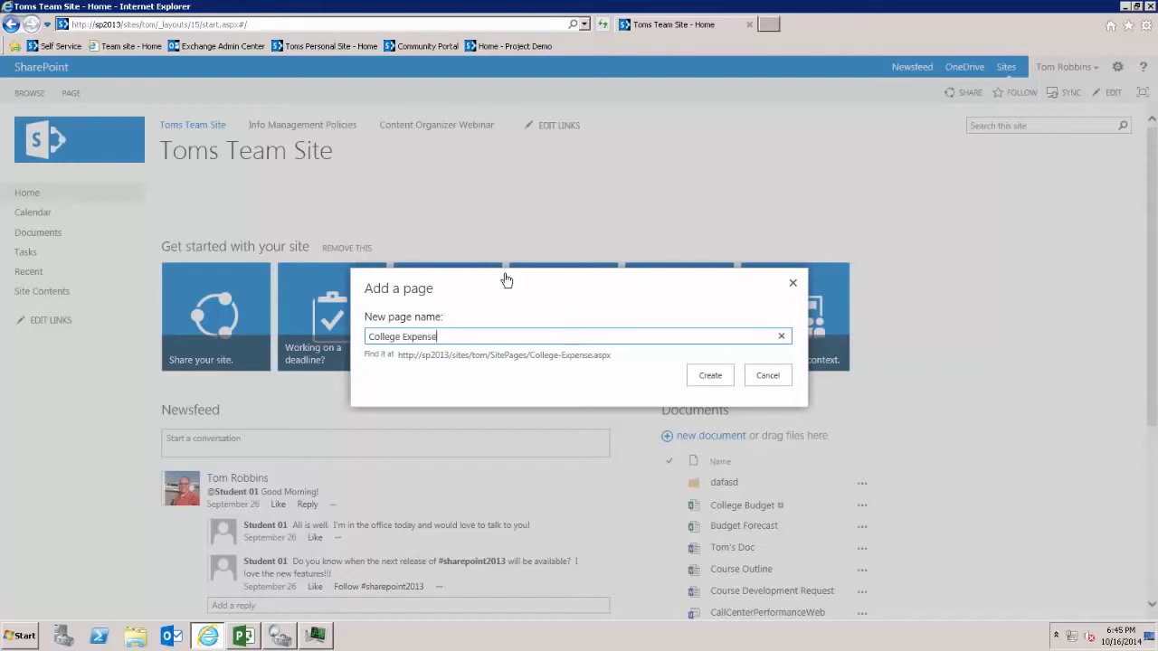
- Create the page and set its text layout to two columns with a header
left_click(709, 375)
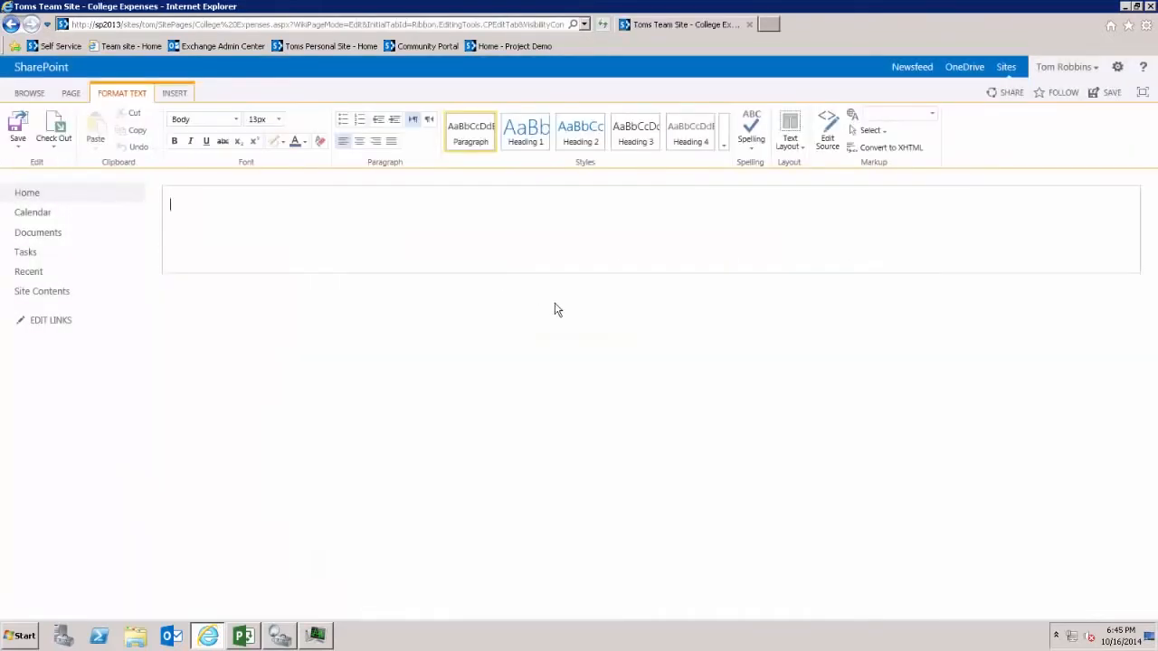
mouse_move(507, 317)
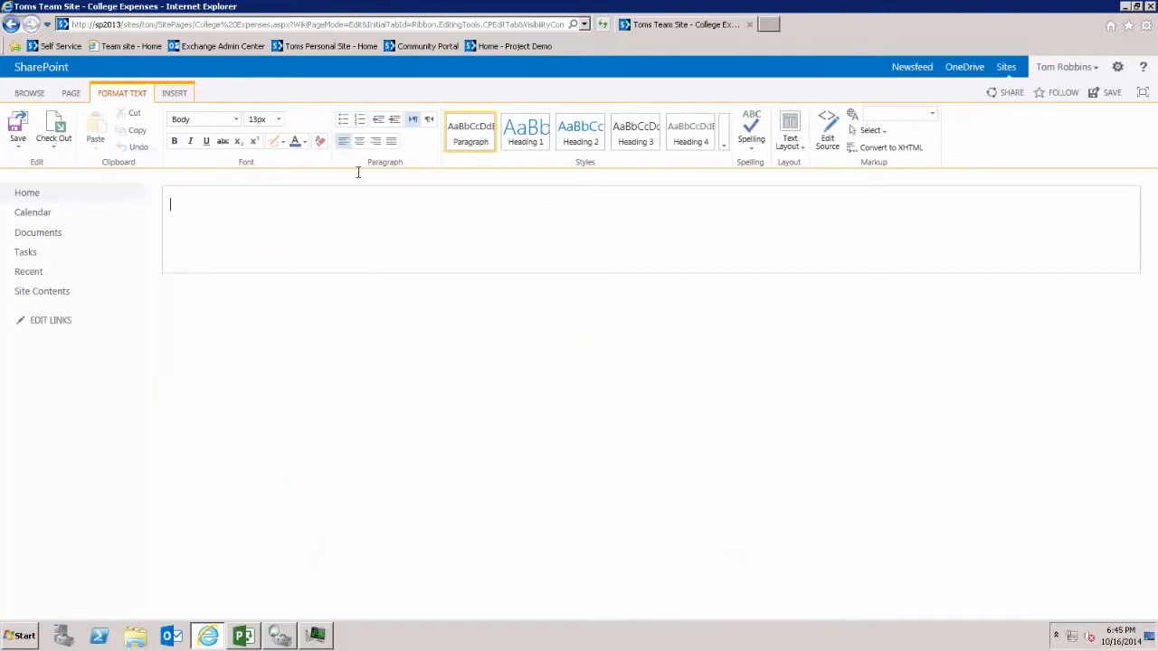
mouse_move(955, 359)
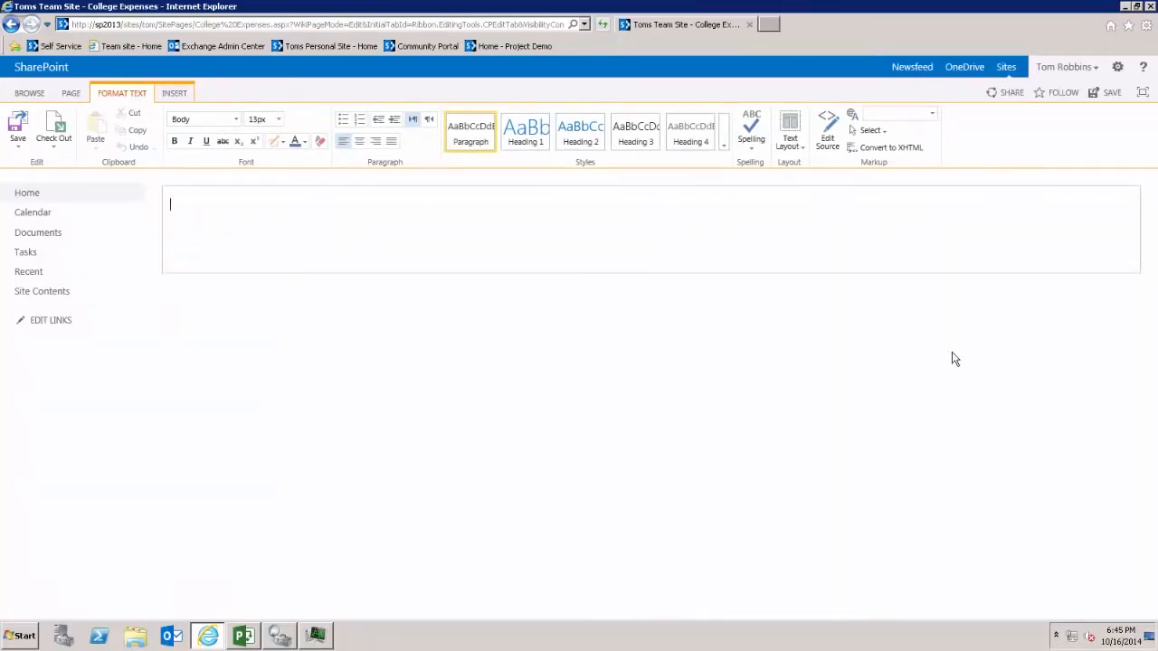
left_click(789, 127)
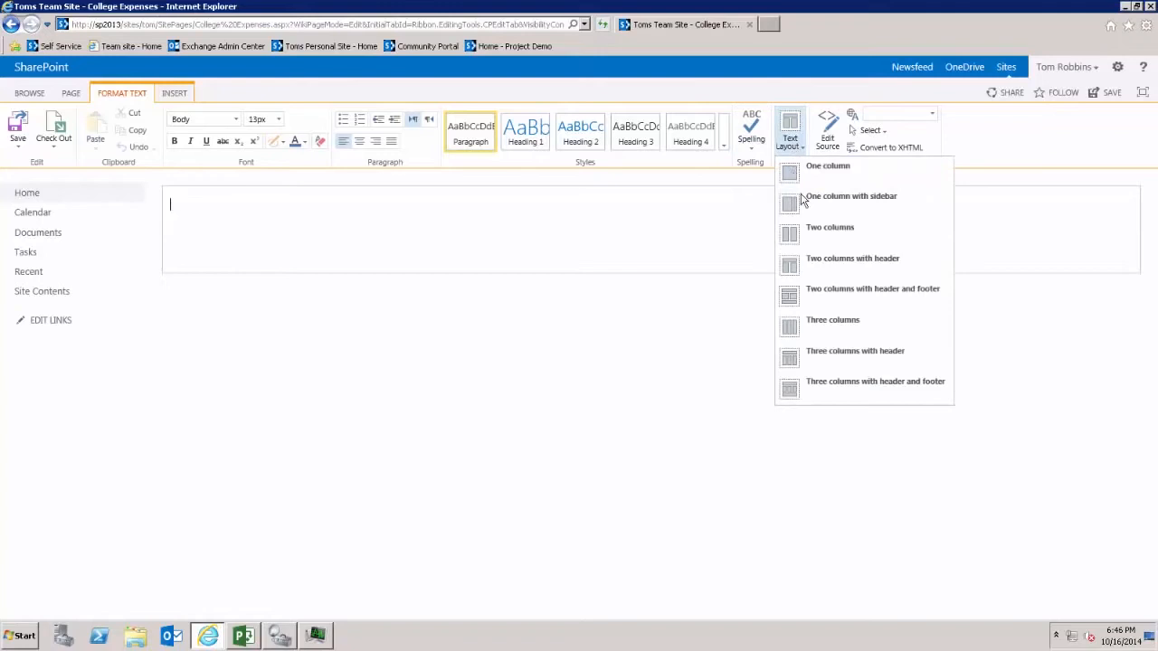
left_click(829, 227)
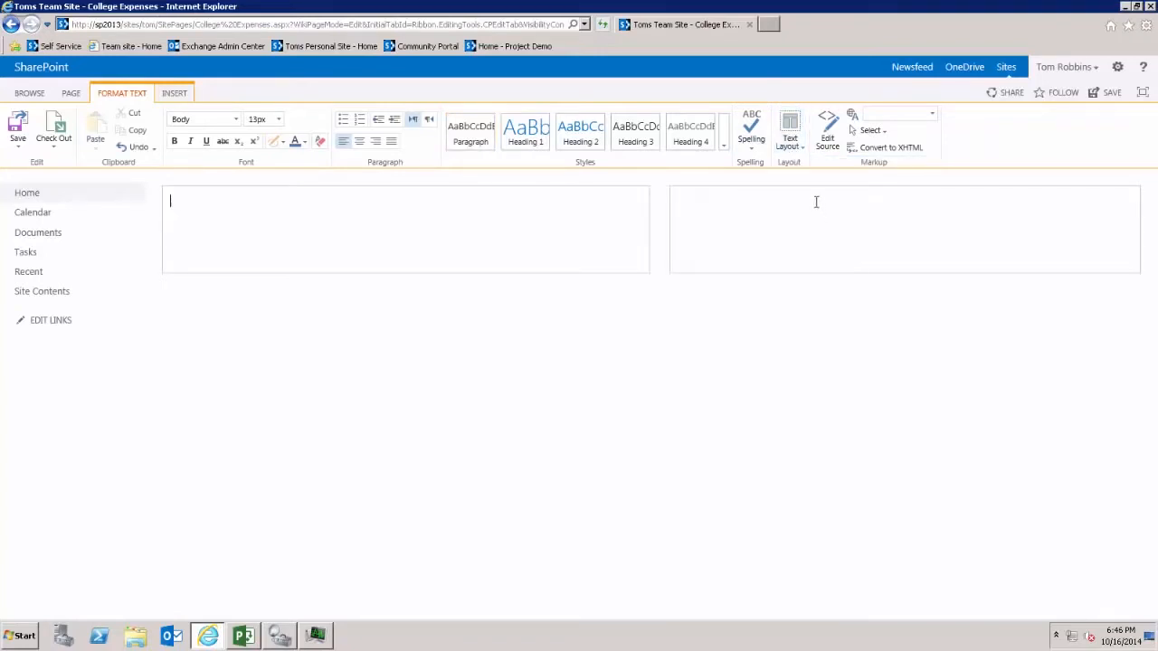
left_click(789, 129)
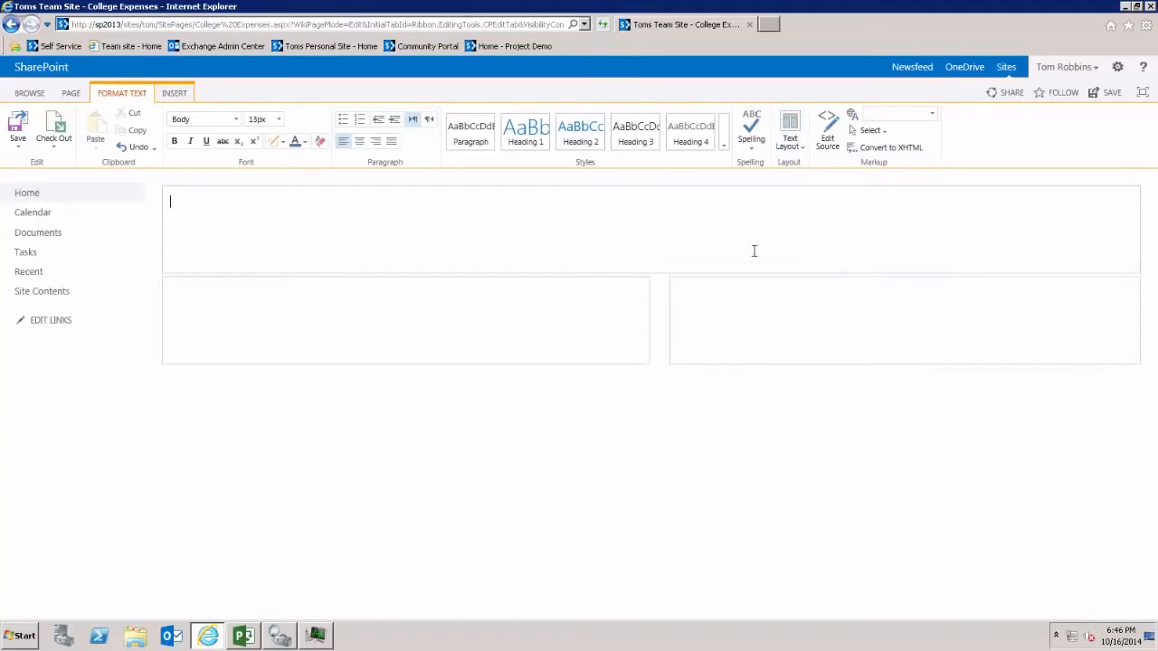
- Add a centred 'College Expenses Reports' title in Heading 2 style with a larger font
type("College Expenses Reports")
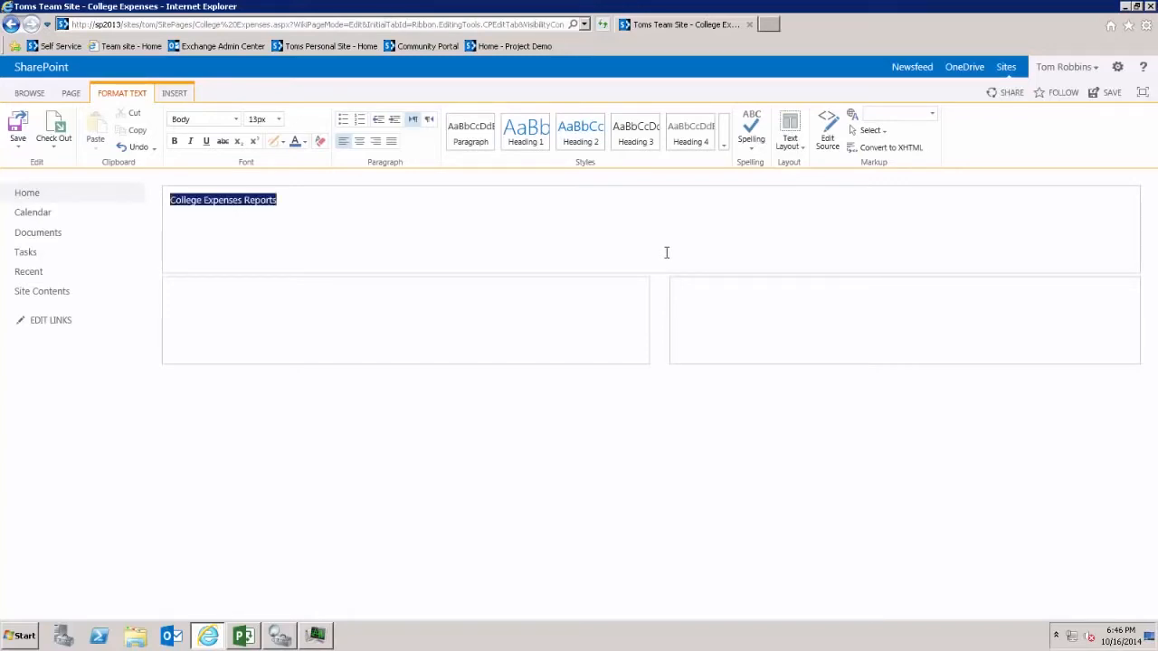
left_click(580, 131)
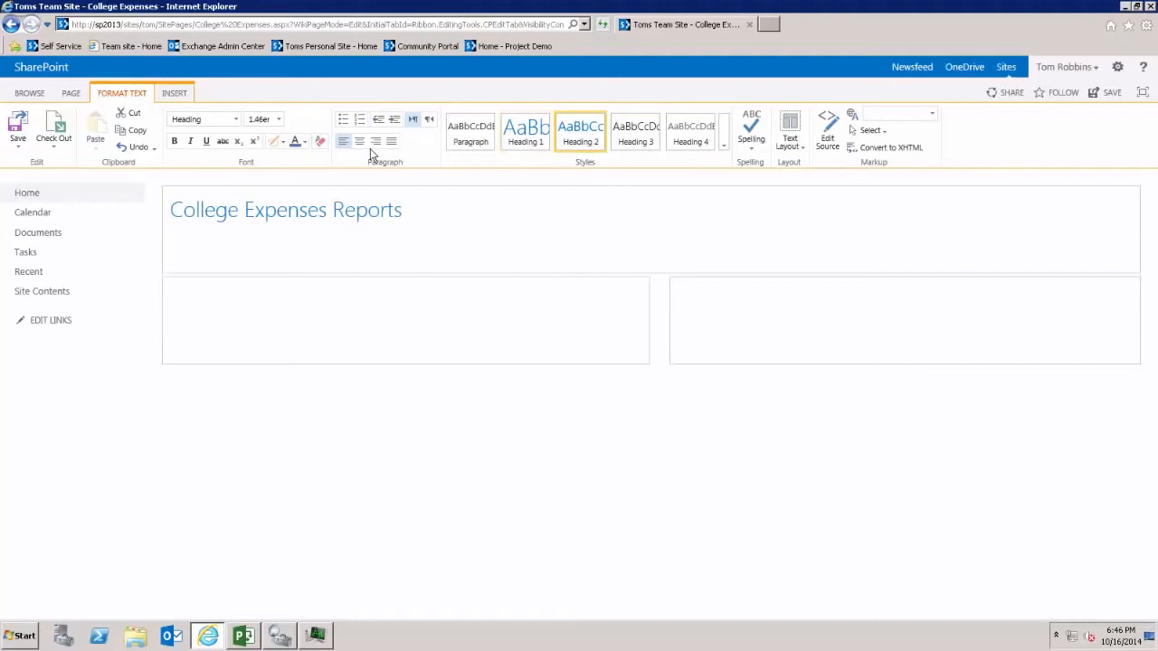
left_click(359, 141)
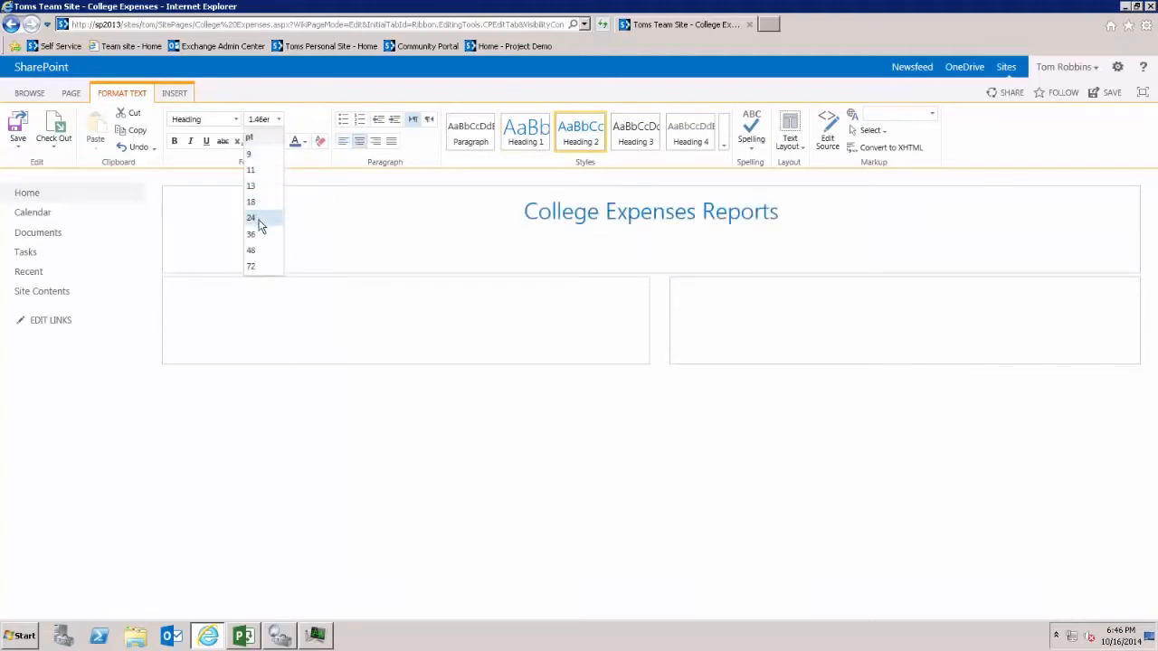
left_click(250, 233)
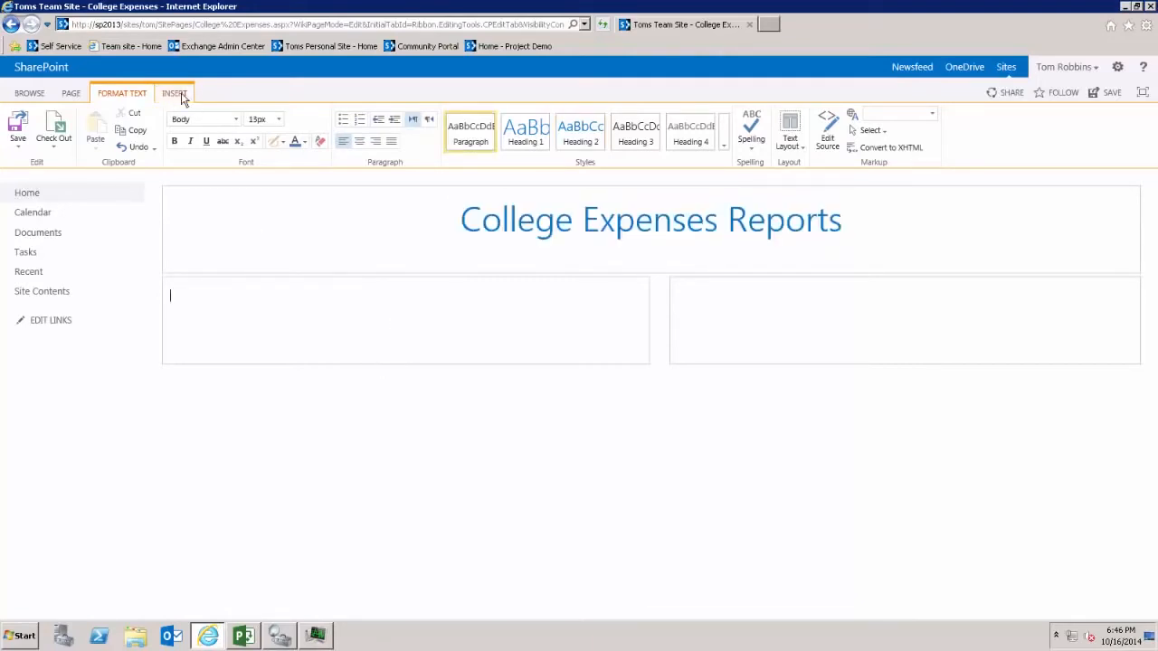
- Insert an Excel Web Access web part from Business Data into each of the two columns
left_click(174, 93)
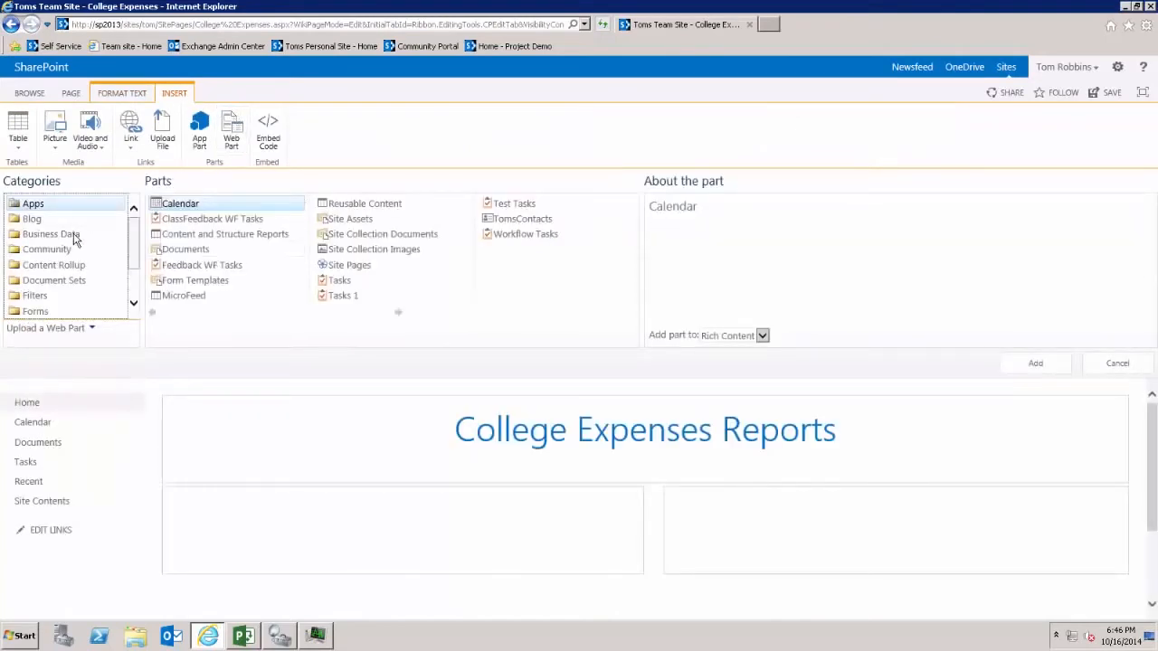
left_click(50, 234)
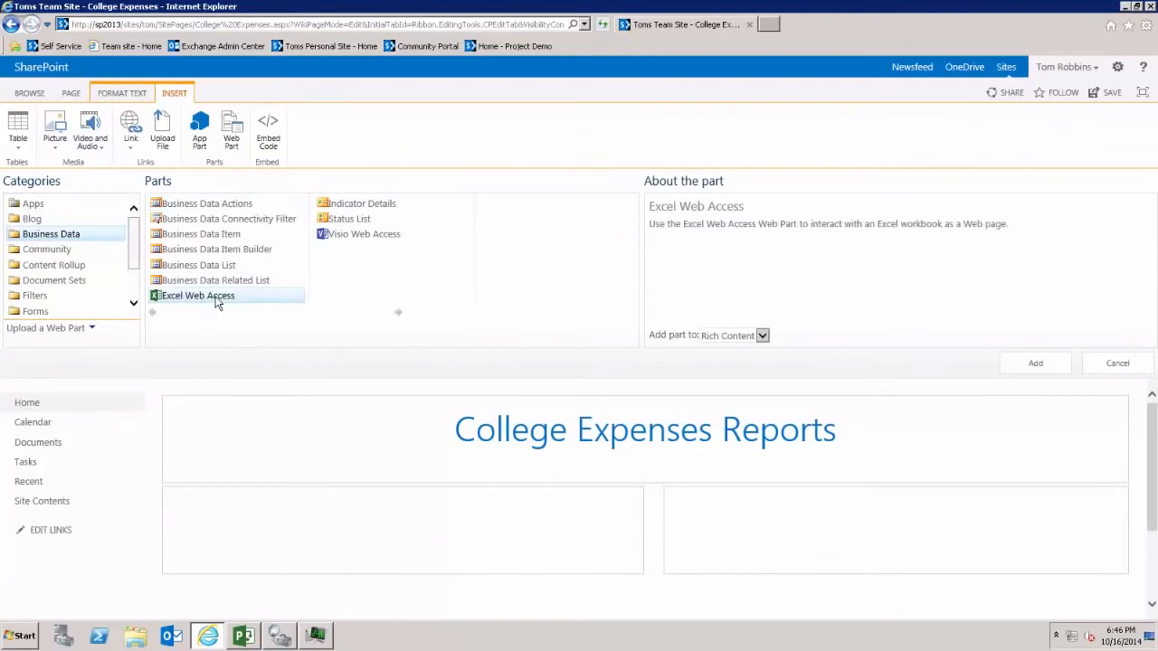
left_click(1035, 362)
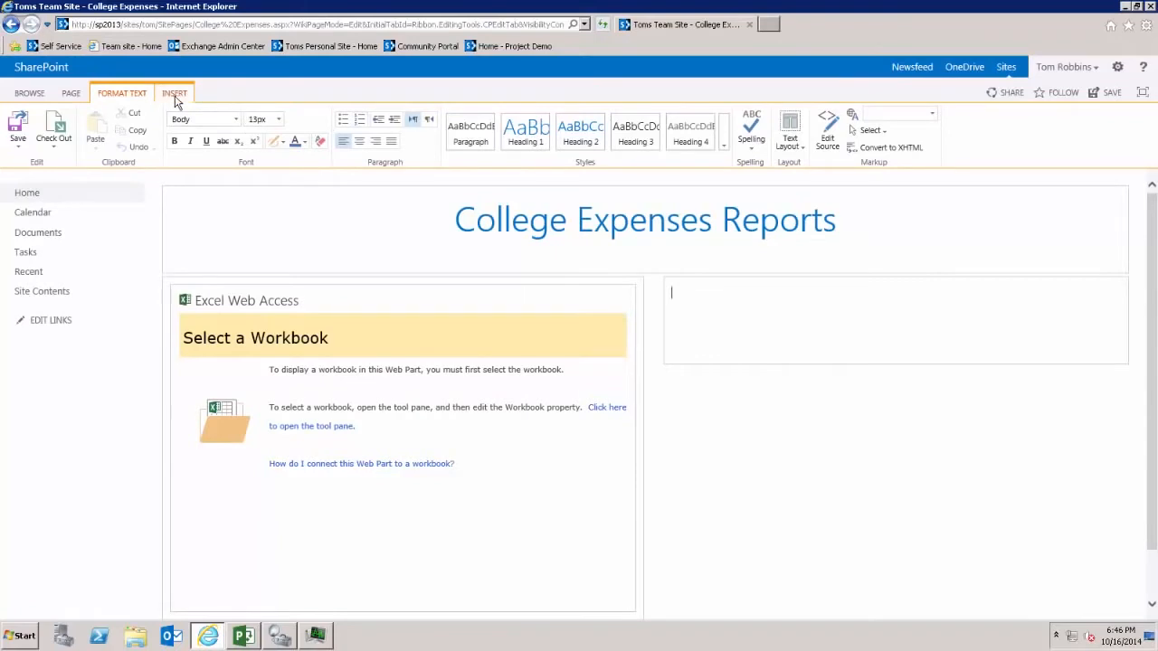
left_click(174, 93)
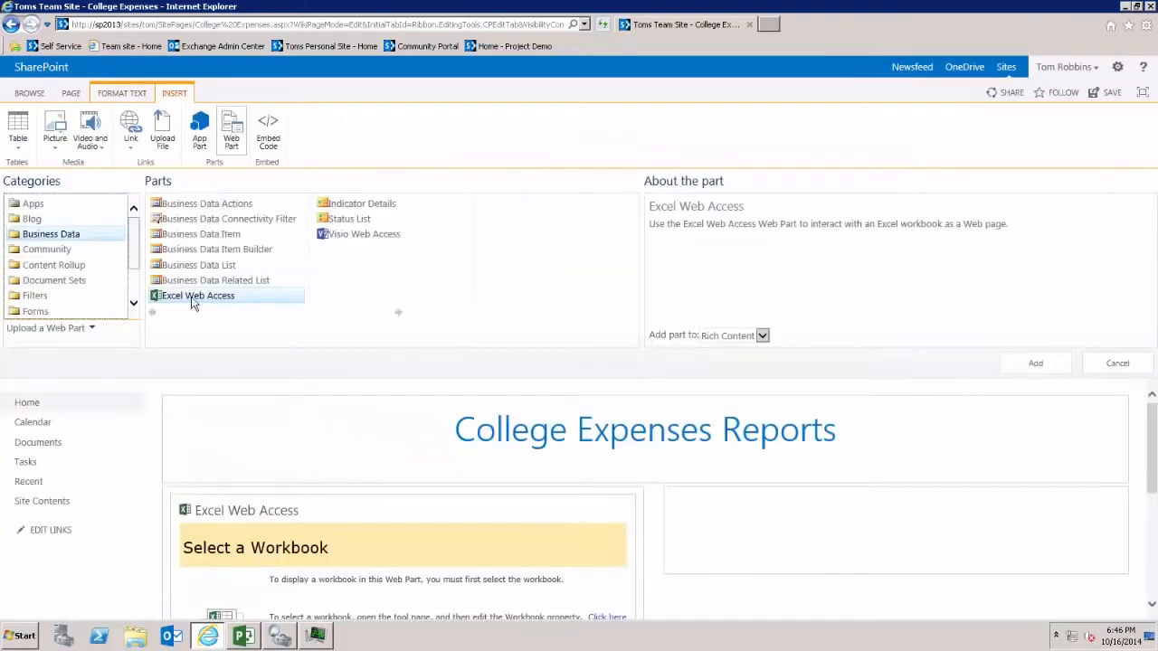
left_click(1035, 362)
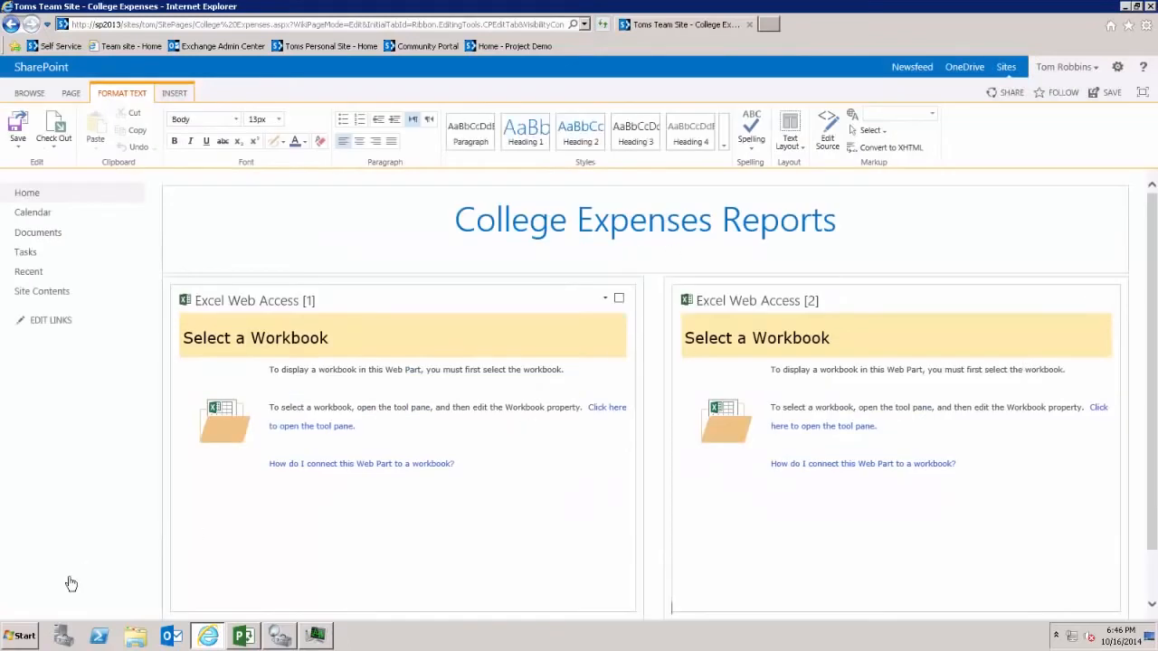
mouse_move(82, 385)
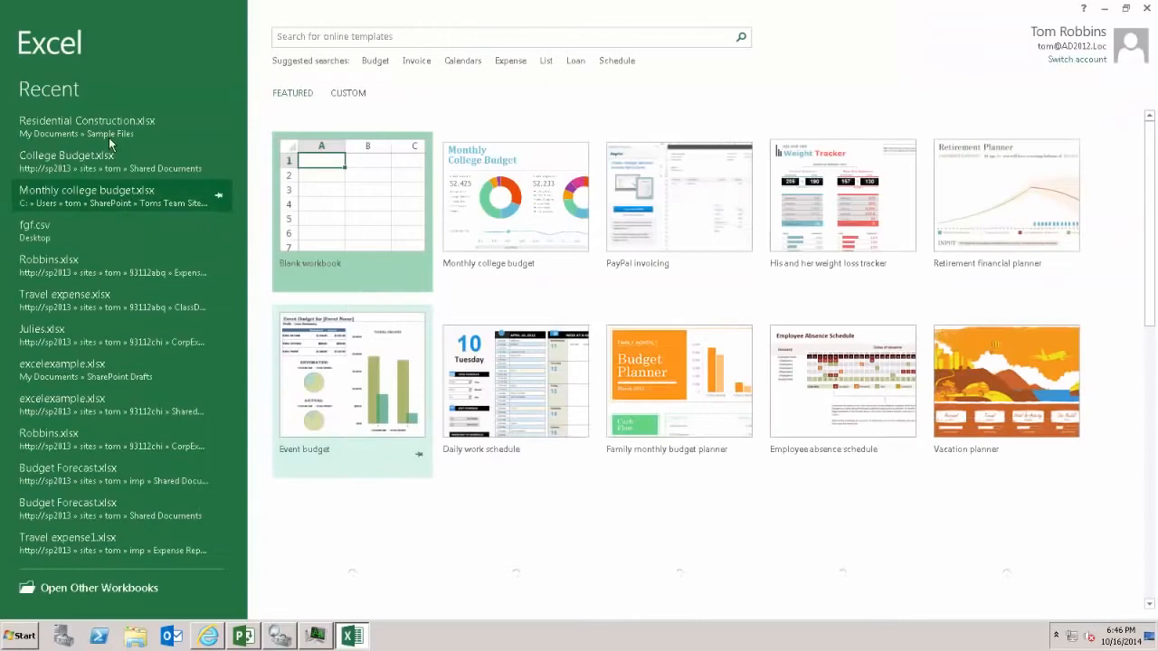
- In Excel, check the donut charts are named Monthly Income Summary and Monthly Expense Summary
scroll("down", 3)
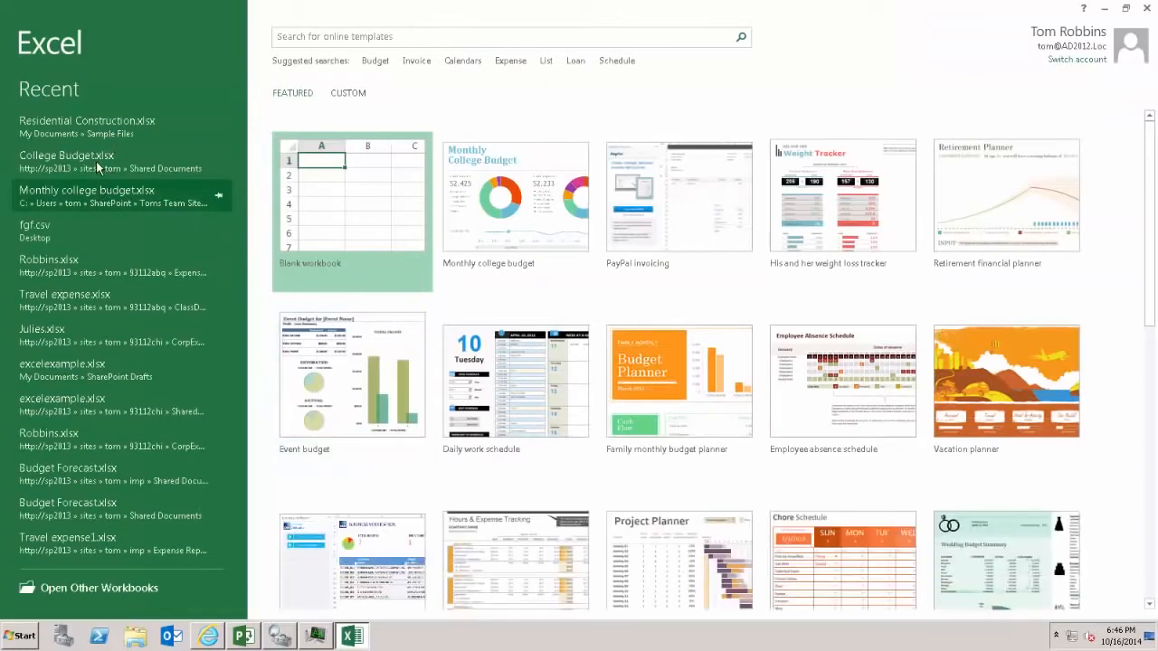
mouse_move(90, 161)
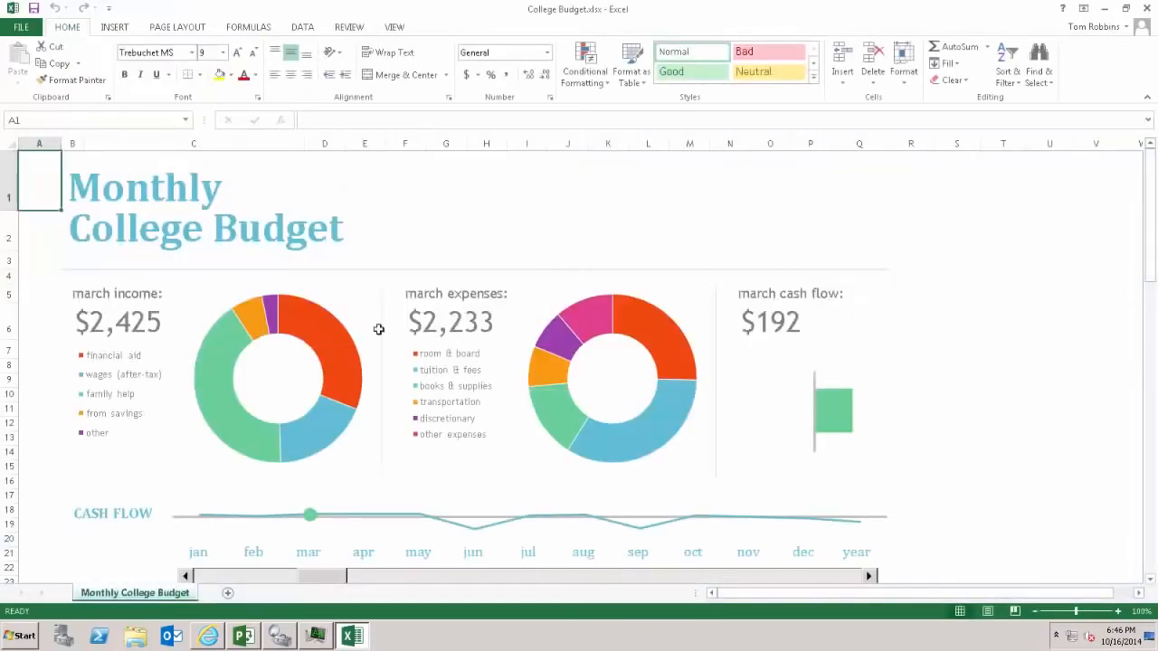
scroll("down", 3)
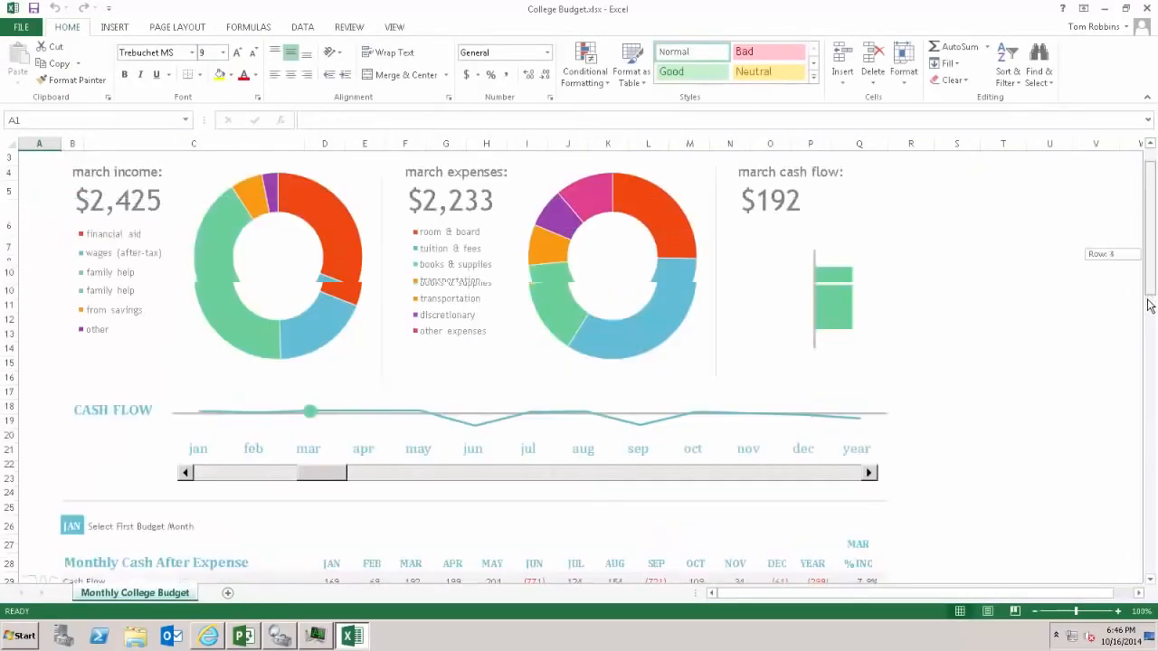
scroll("down", 3)
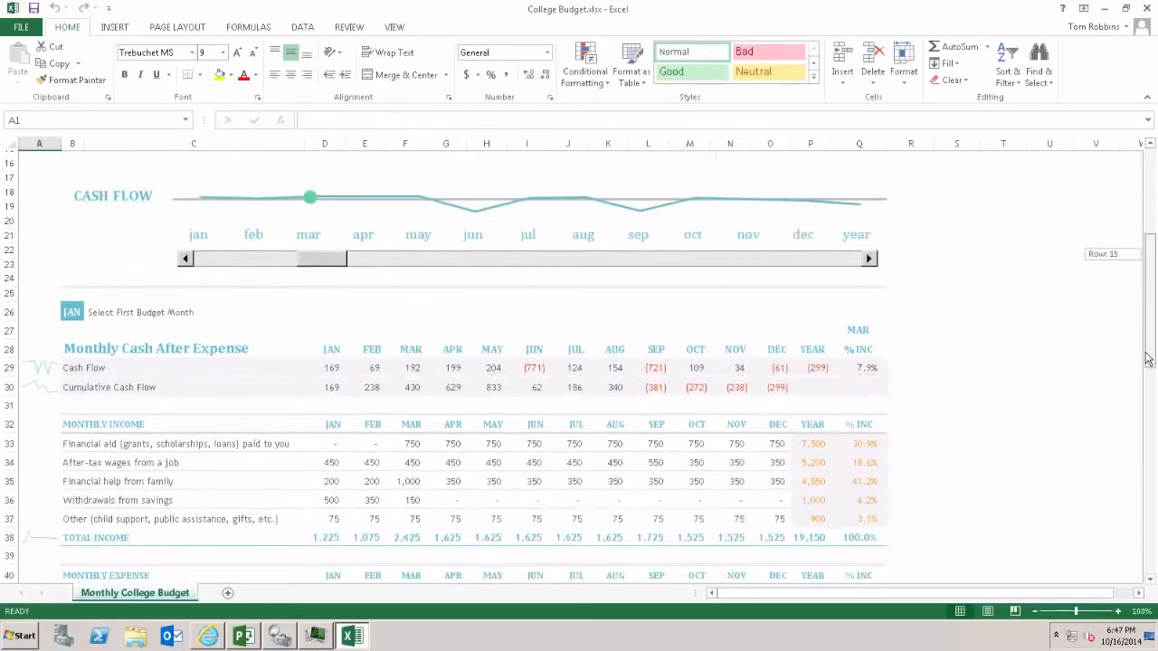
scroll("down", 3)
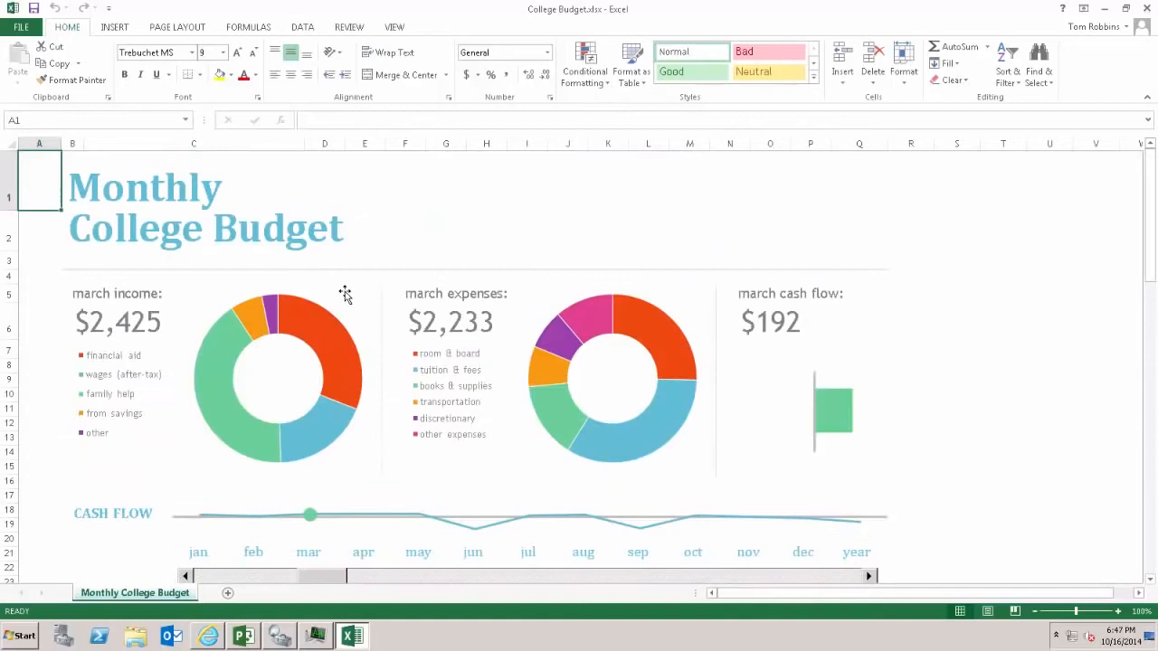
left_click(278, 380)
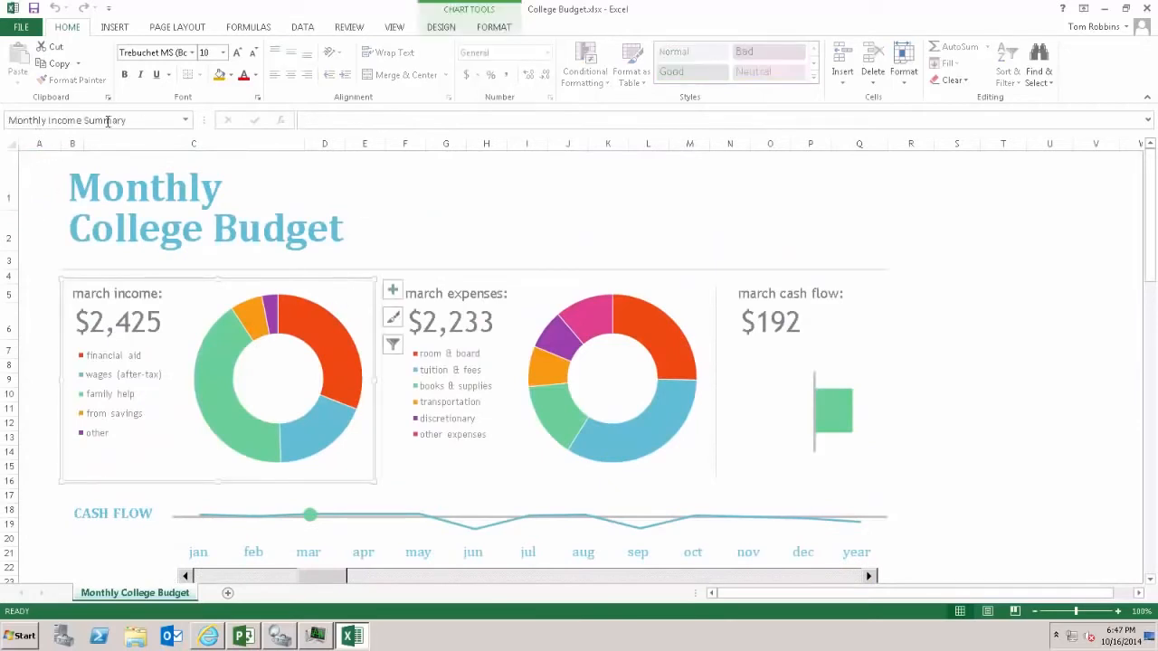
mouse_move(98, 126)
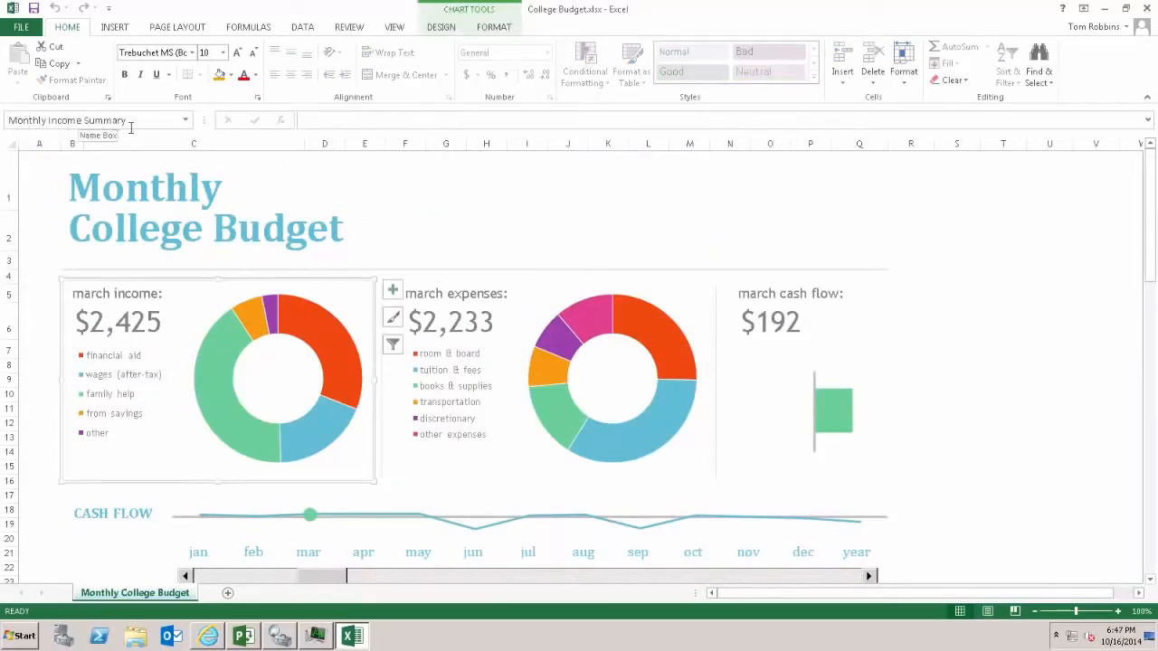
left_click(613, 380)
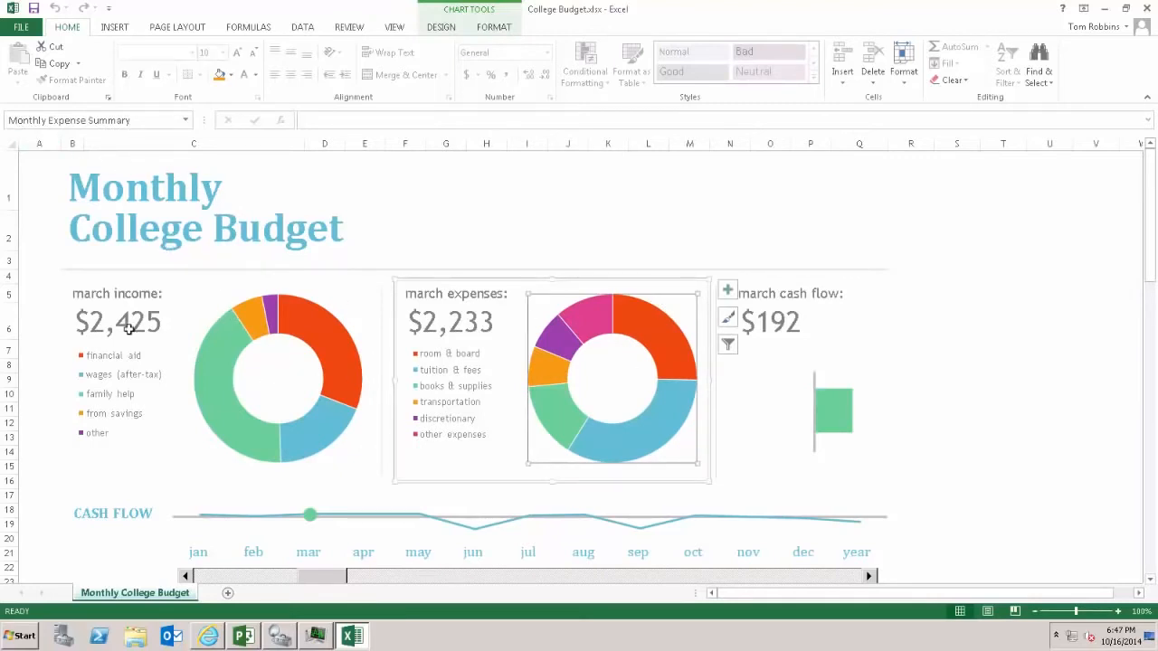
mouse_move(892, 275)
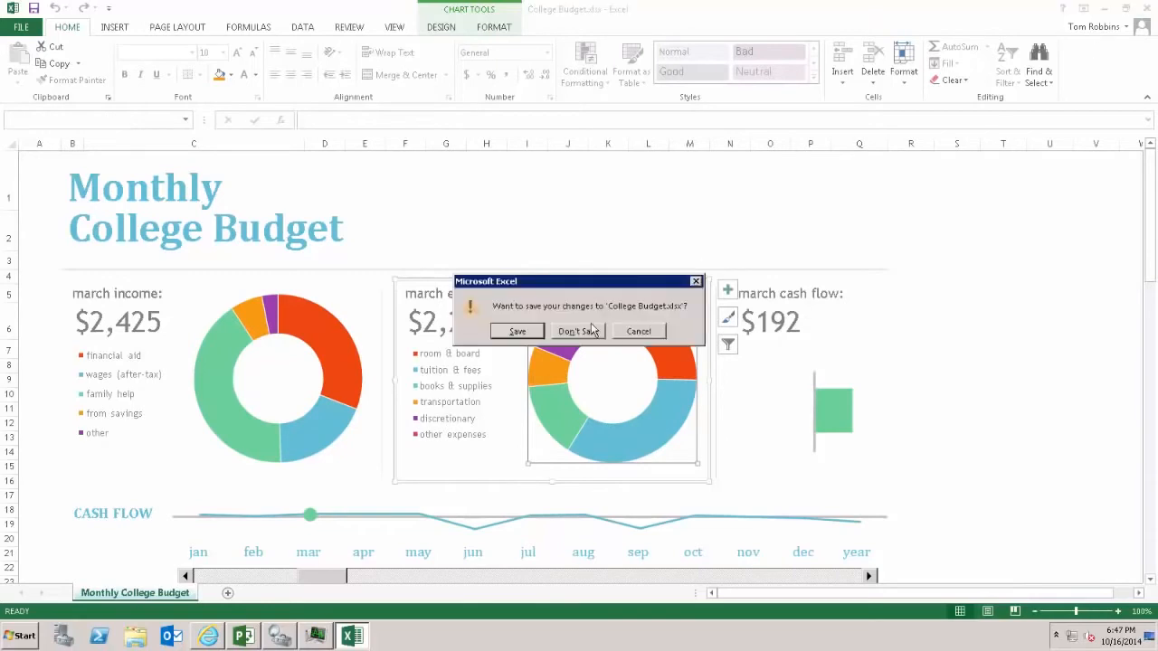
- Close Excel without saving and point the first web part's workbook to College Budget.xlsx in Documents
left_click(576, 331)
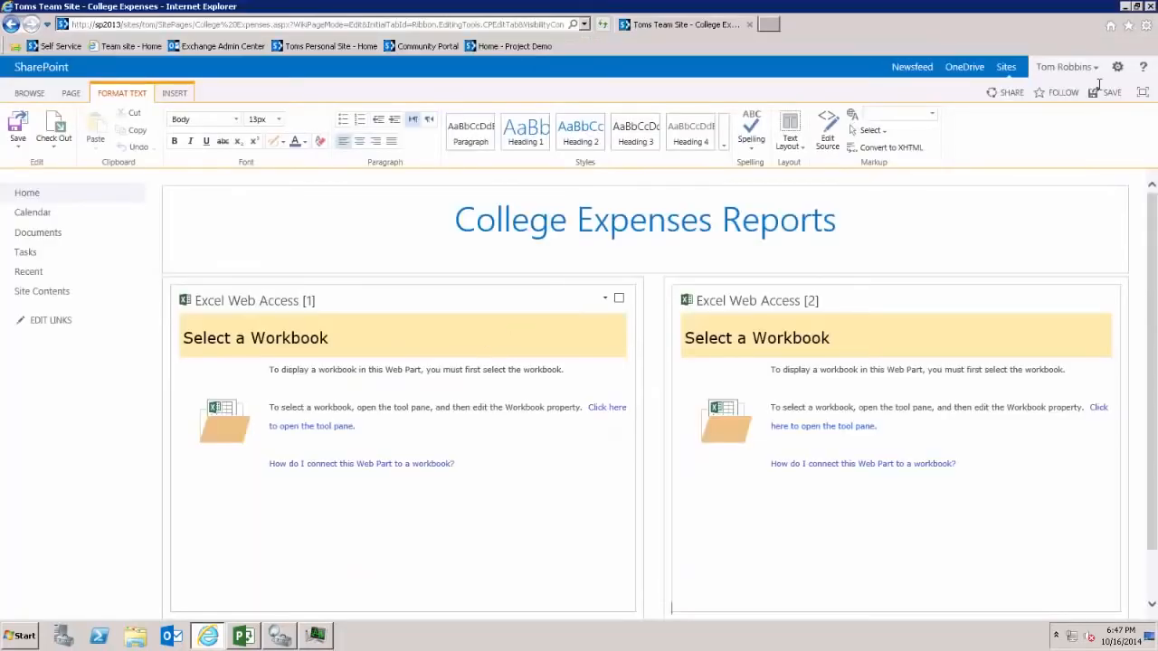
mouse_move(1041, 328)
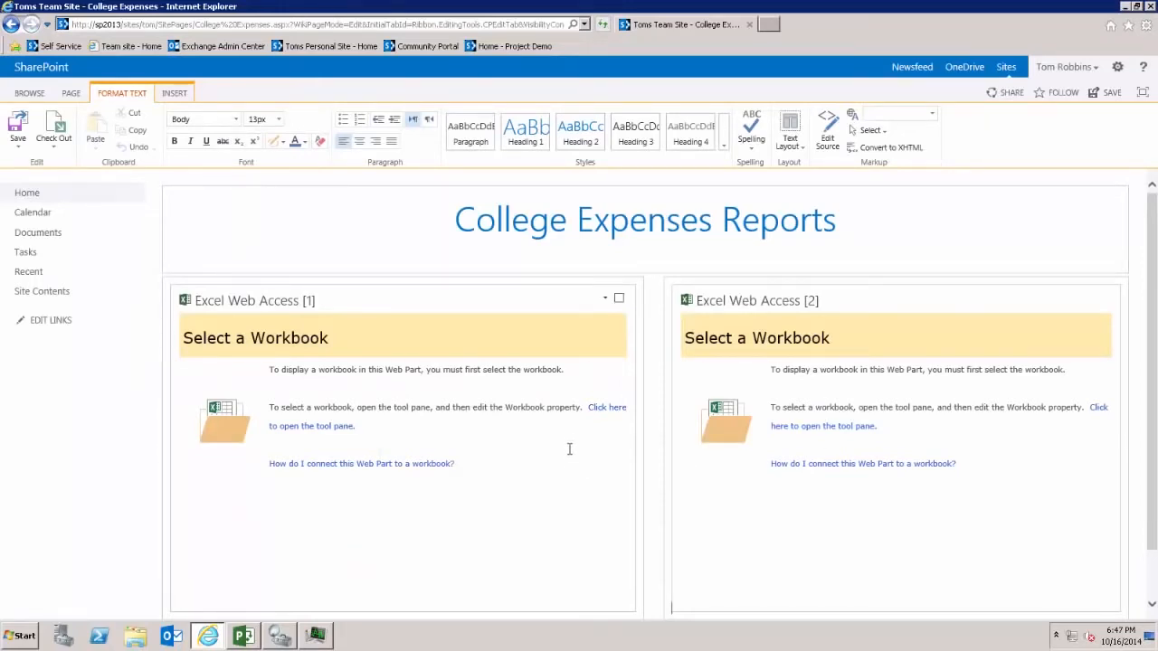
mouse_move(605, 407)
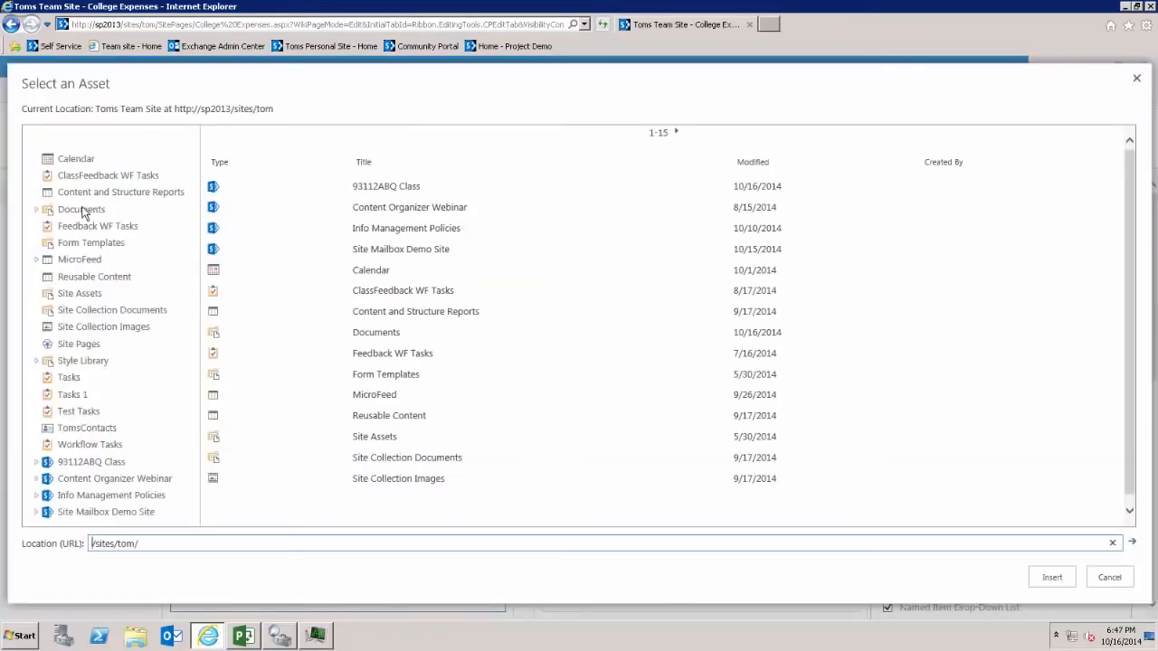
left_click(81, 209)
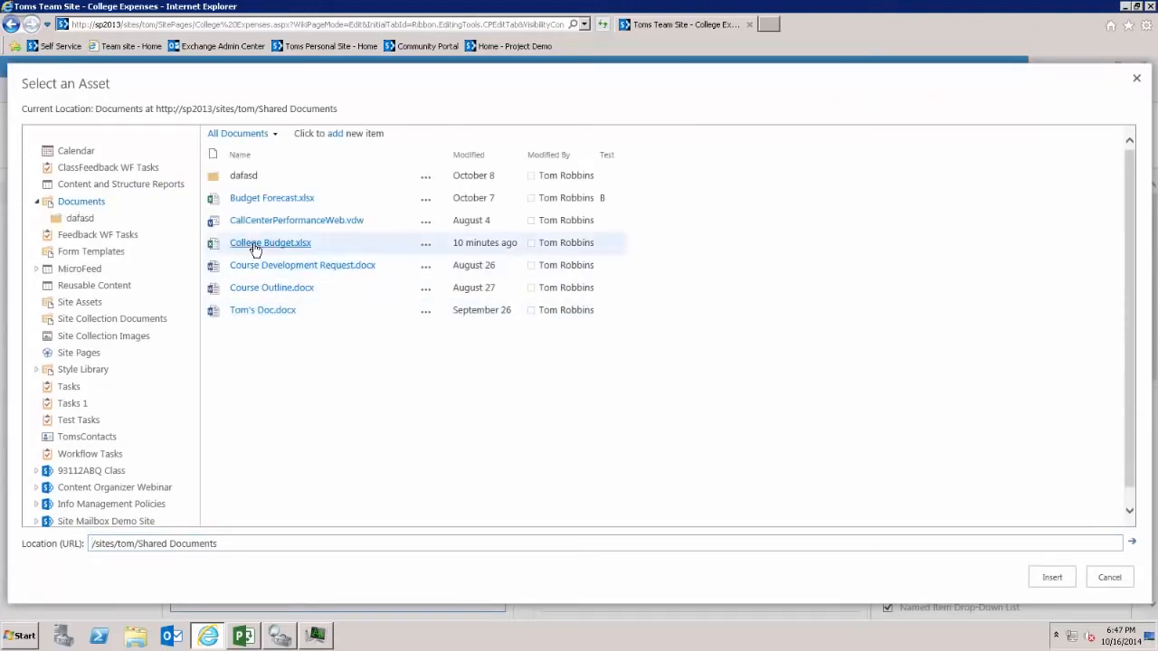
left_click(270, 242)
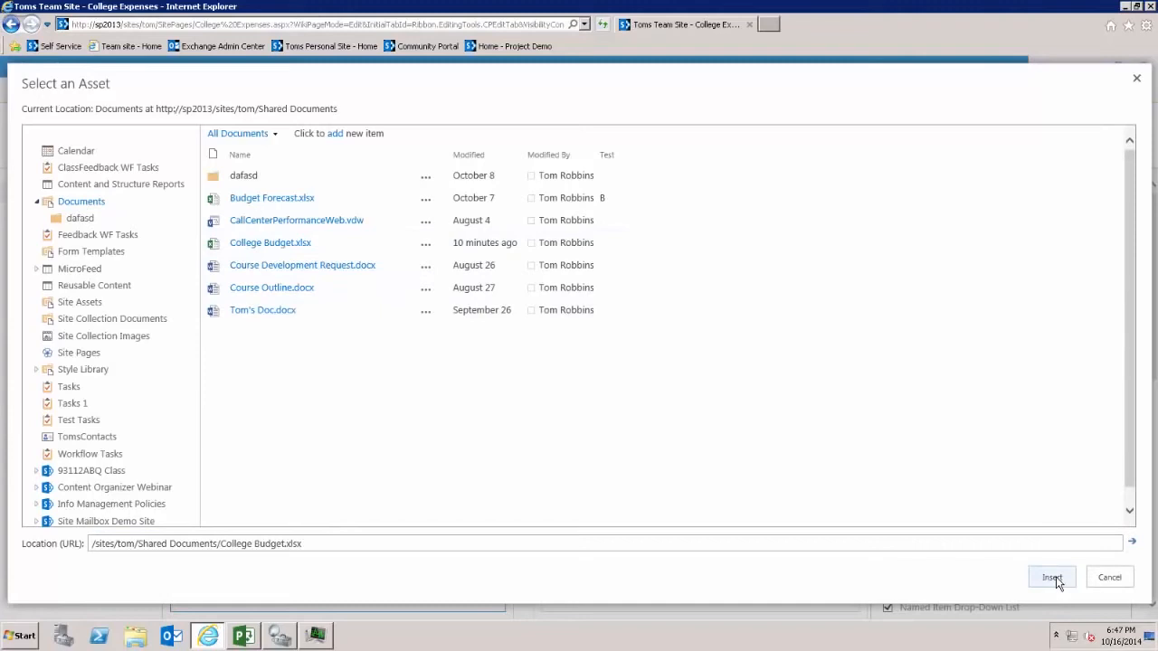
left_click(1051, 577)
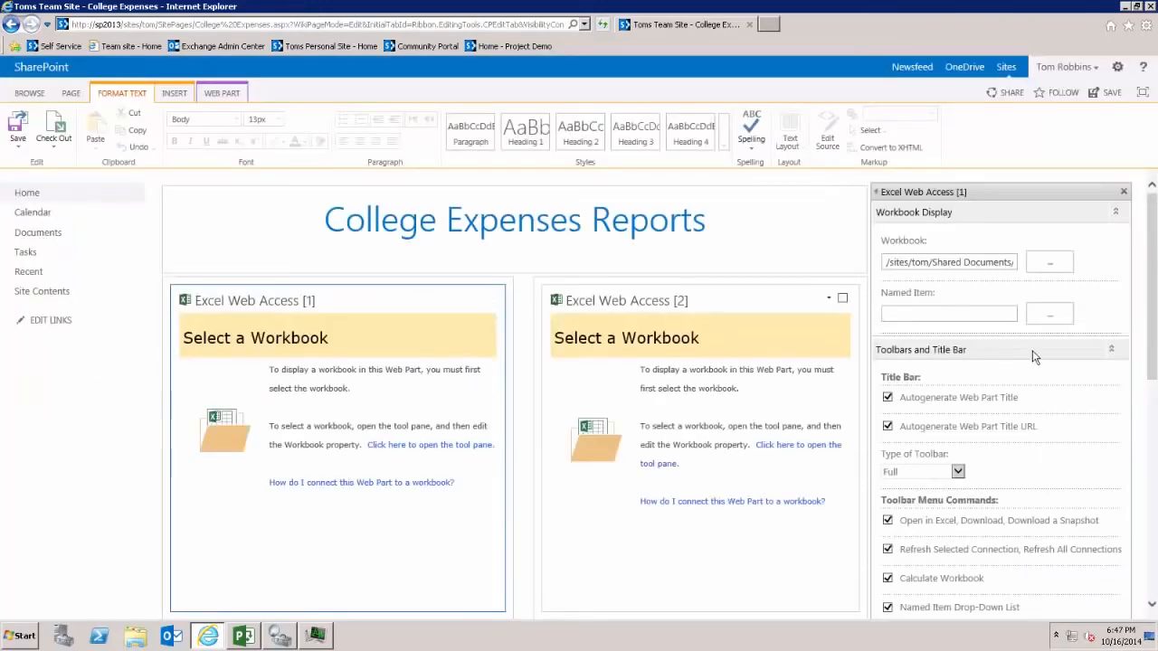
- Set the first part's named item to Monthly Income Summary and apply it
left_click(948, 312)
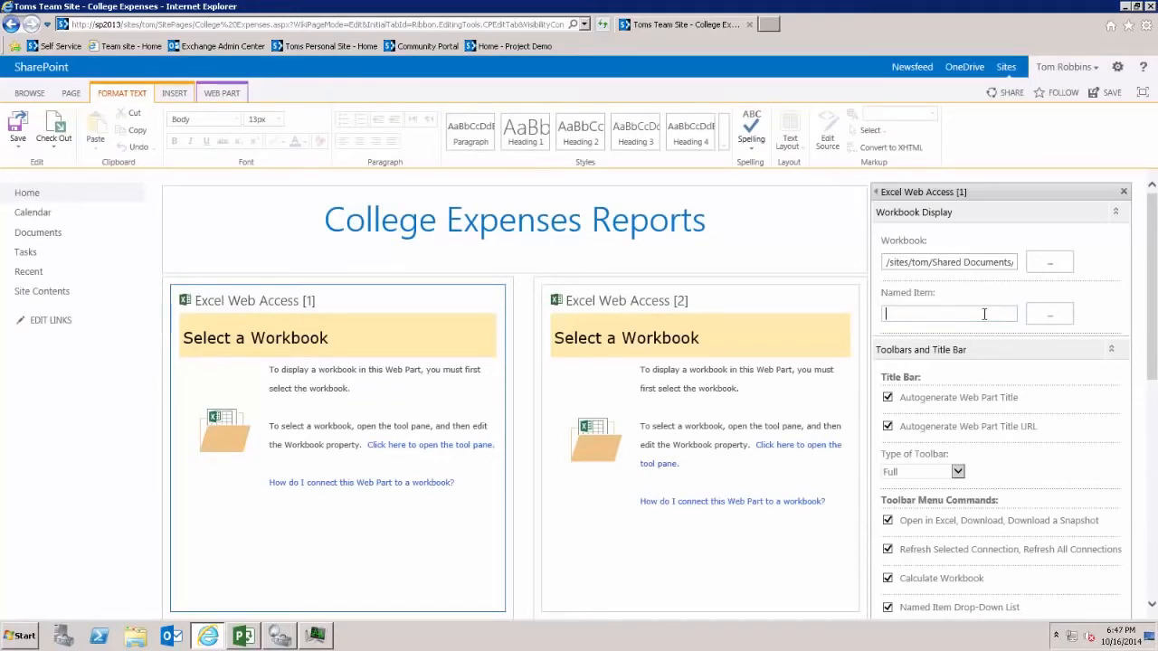
type("Monthly Income Summary")
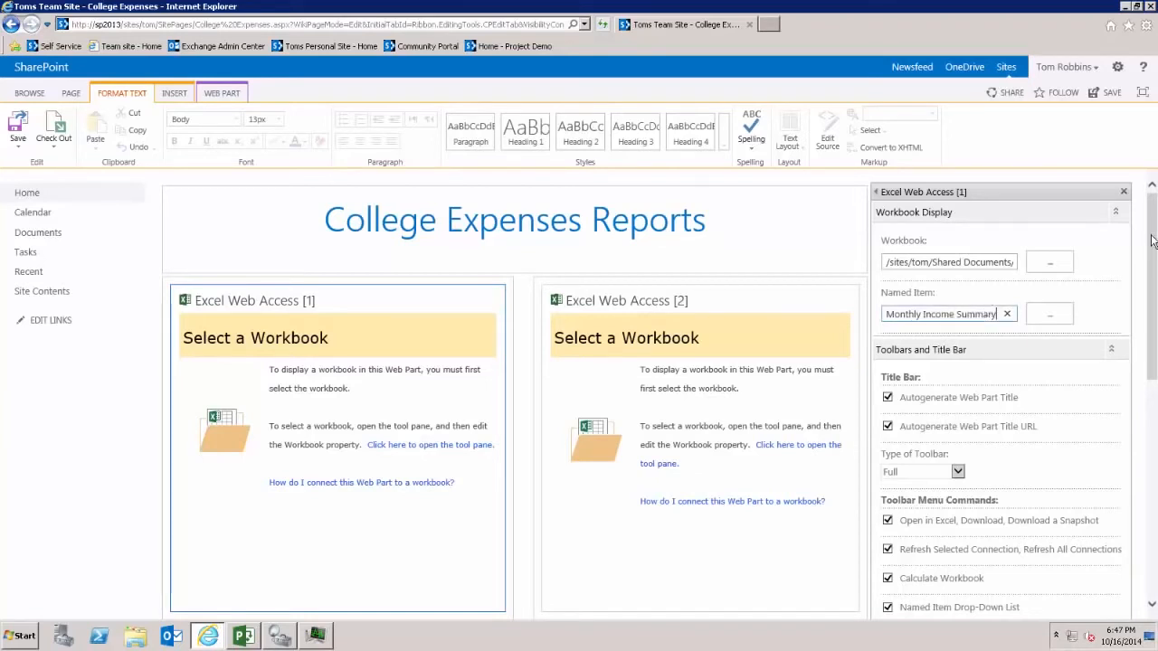
scroll("down", 3)
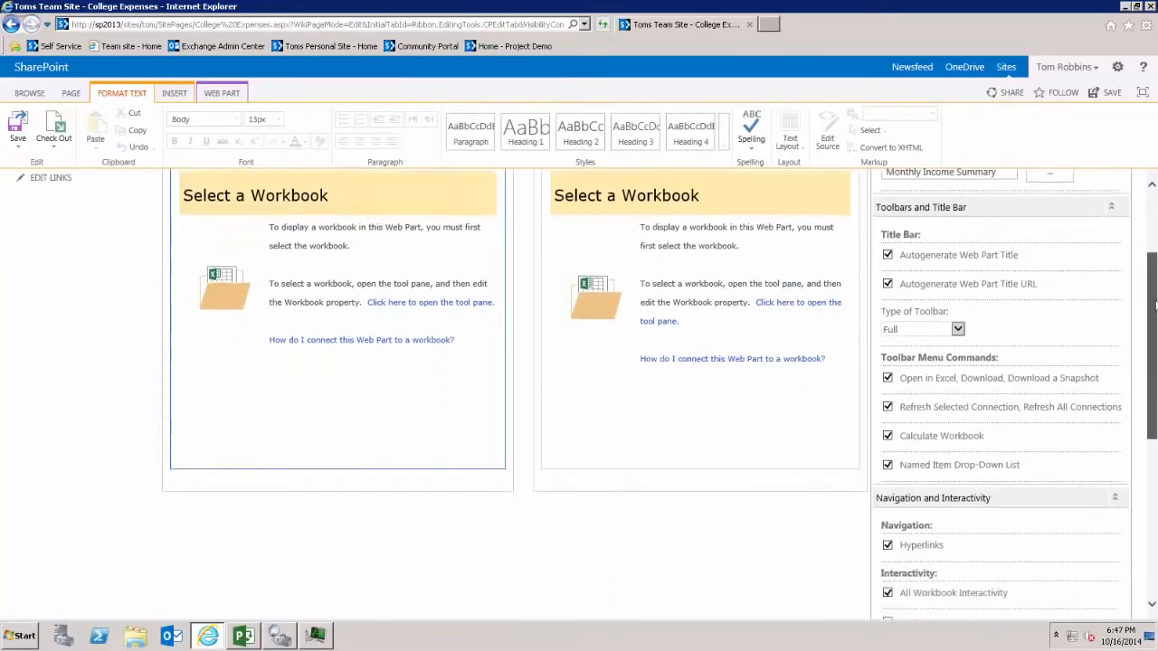
scroll("down", 3)
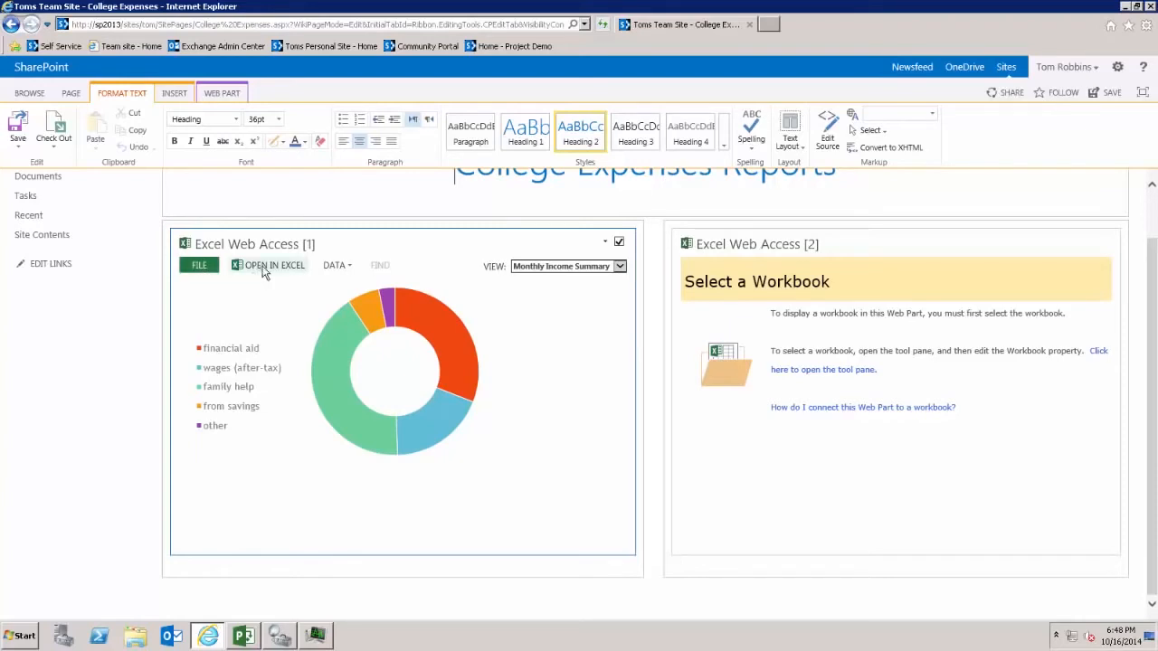
- Point the second web part's workbook to College Budget.xlsx in Documents
left_click(335, 265)
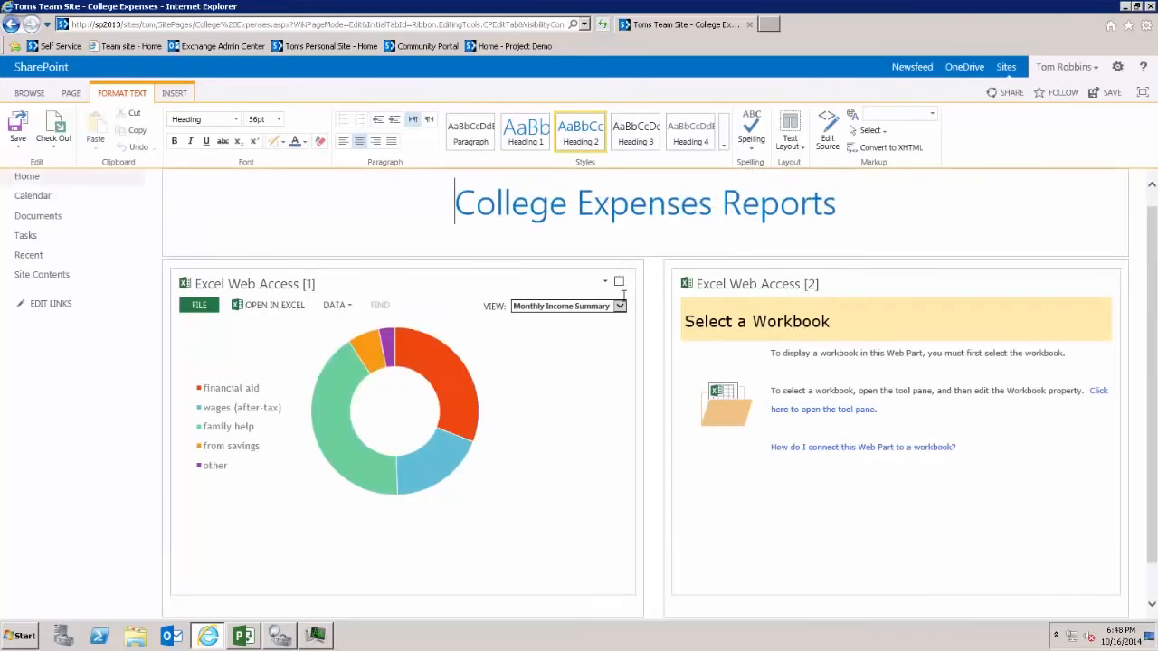
left_click(620, 305)
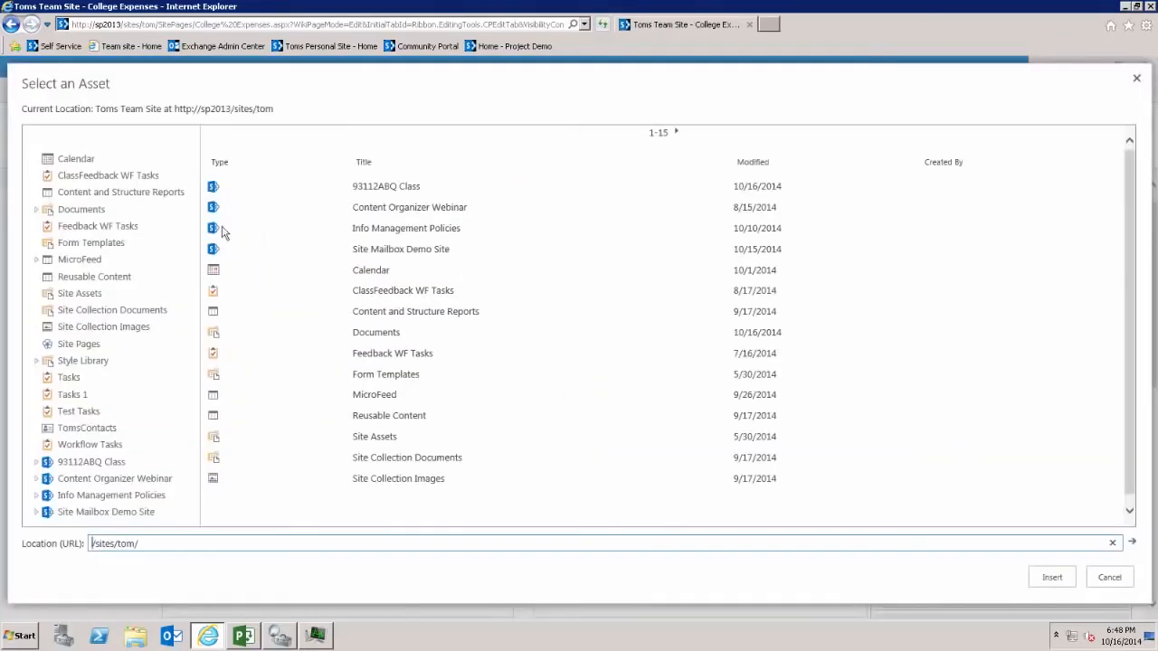
left_click(81, 209)
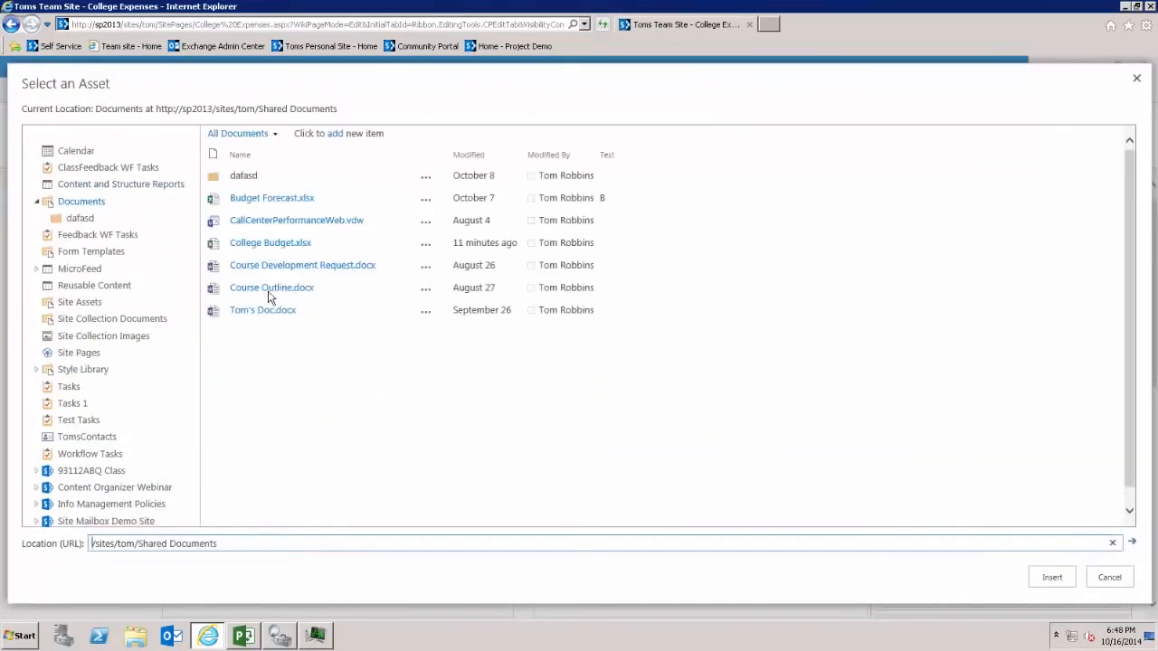
left_click(269, 242)
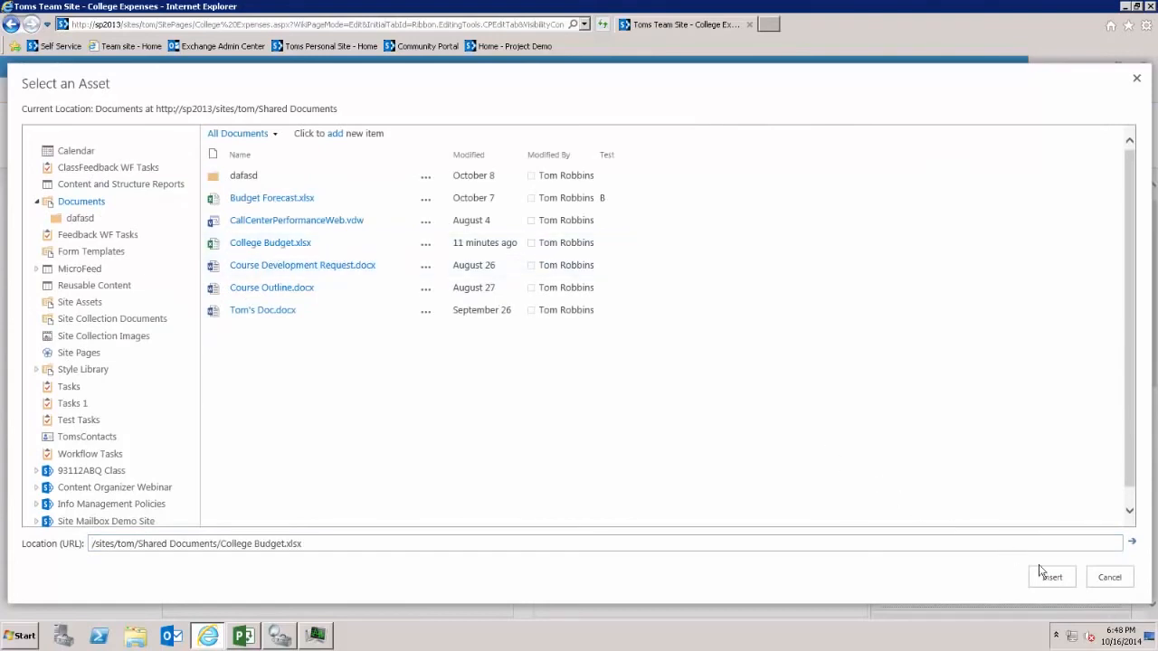
left_click(1050, 577)
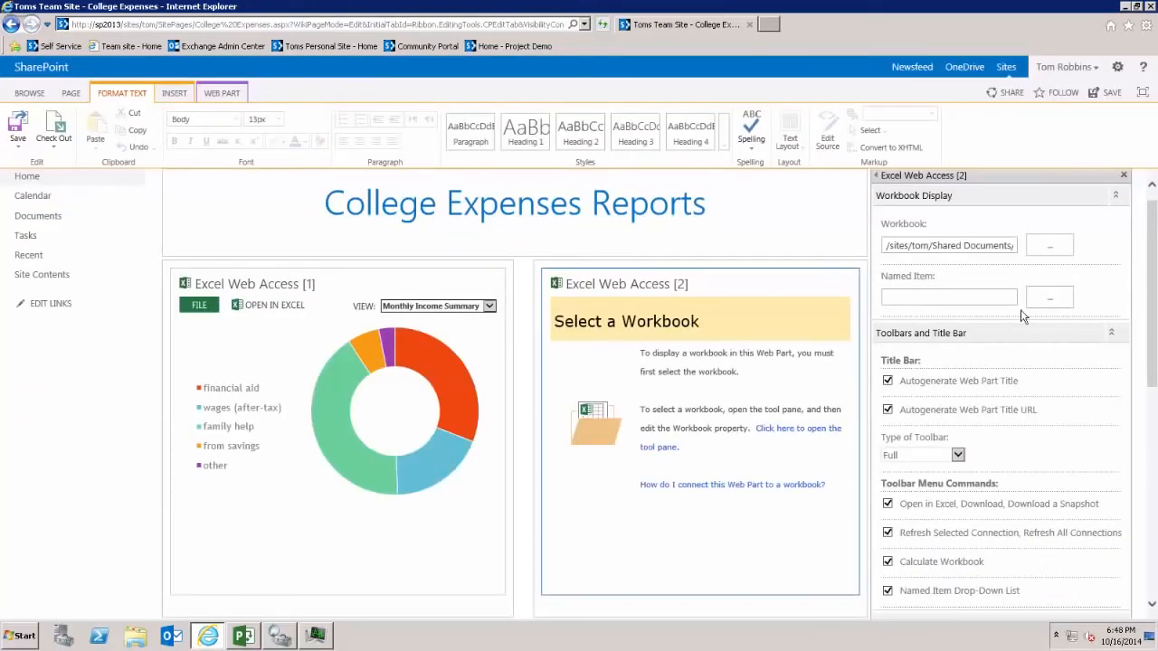
- Set the second part's named item to Monthly Expense Summary
left_click(948, 296)
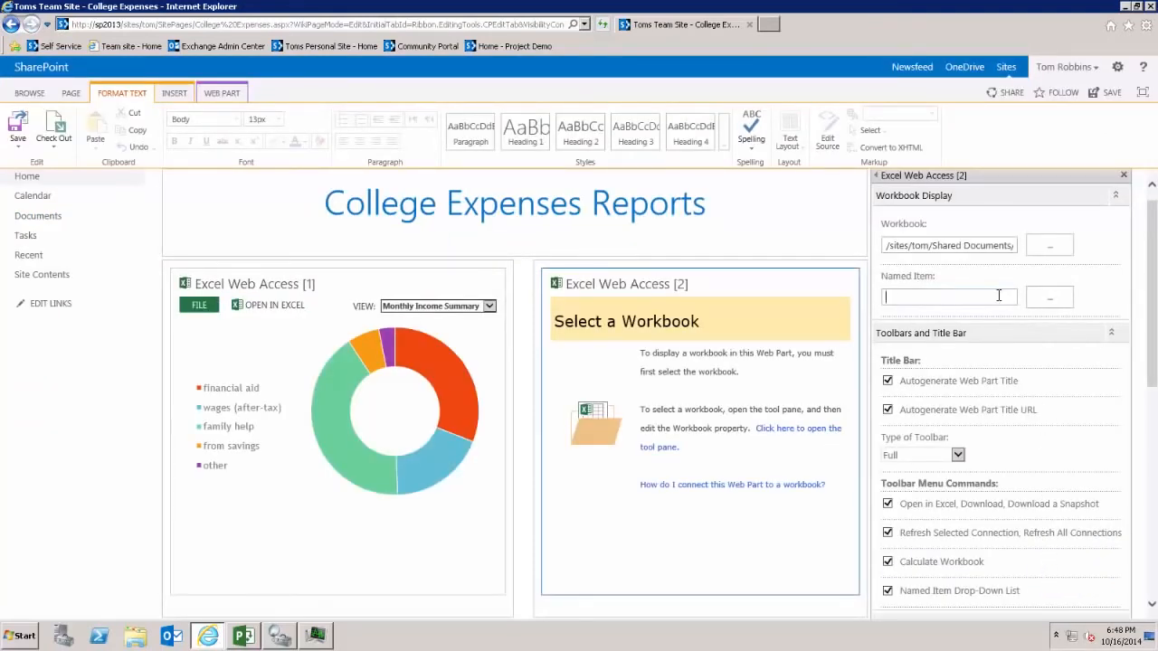
type("Monthly Expense Summary")
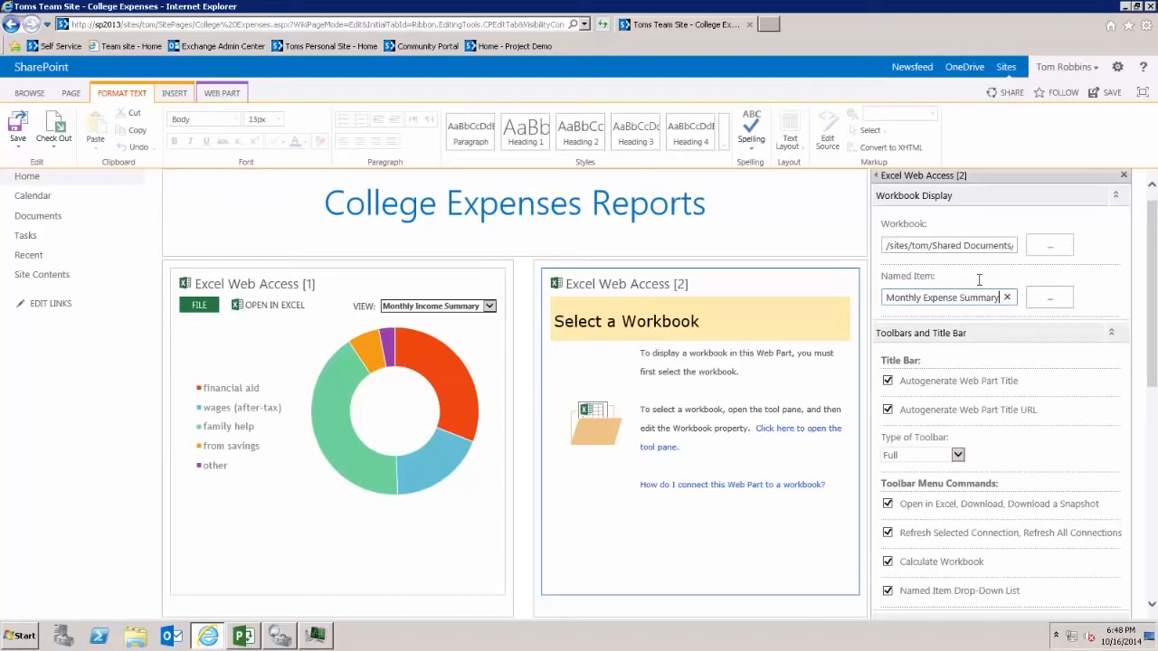
scroll("down", 3)
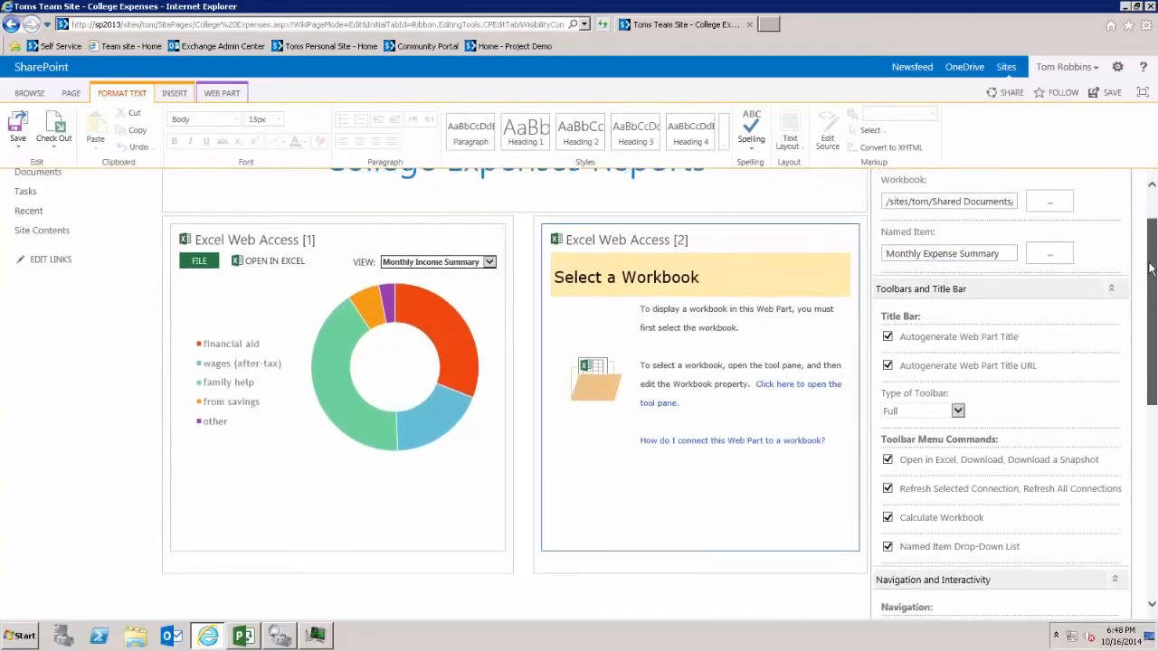
- Set the second part's toolbar type to None and turn off the named item drop-down list
scroll("down", 3)
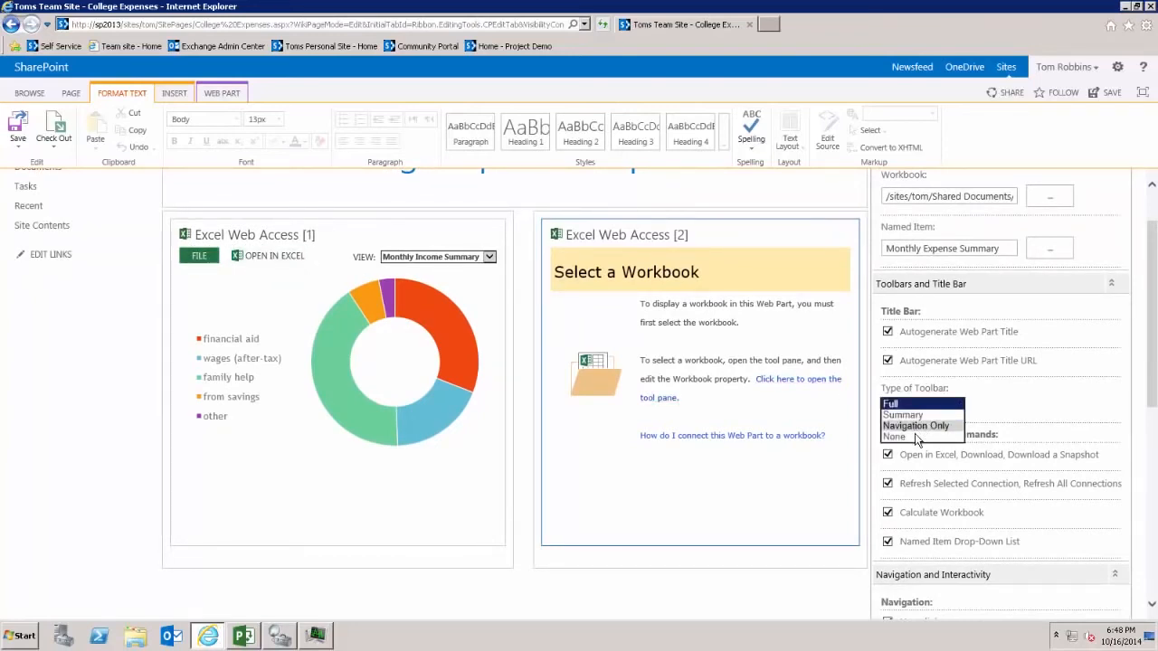
left_click(894, 436)
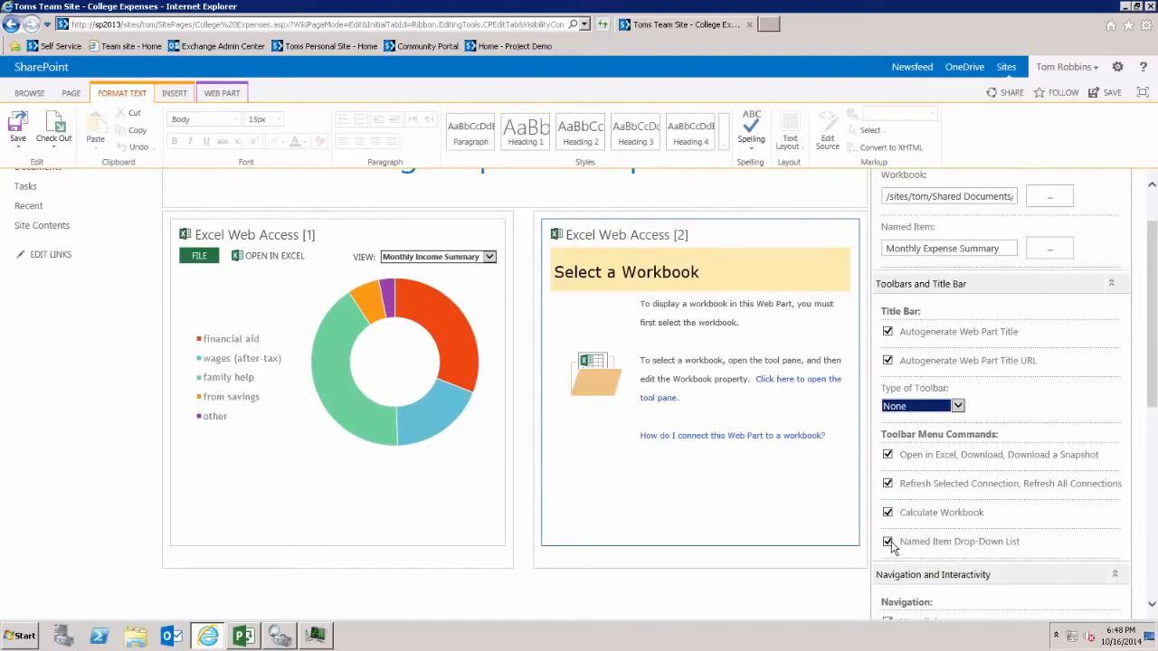
left_click(888, 540)
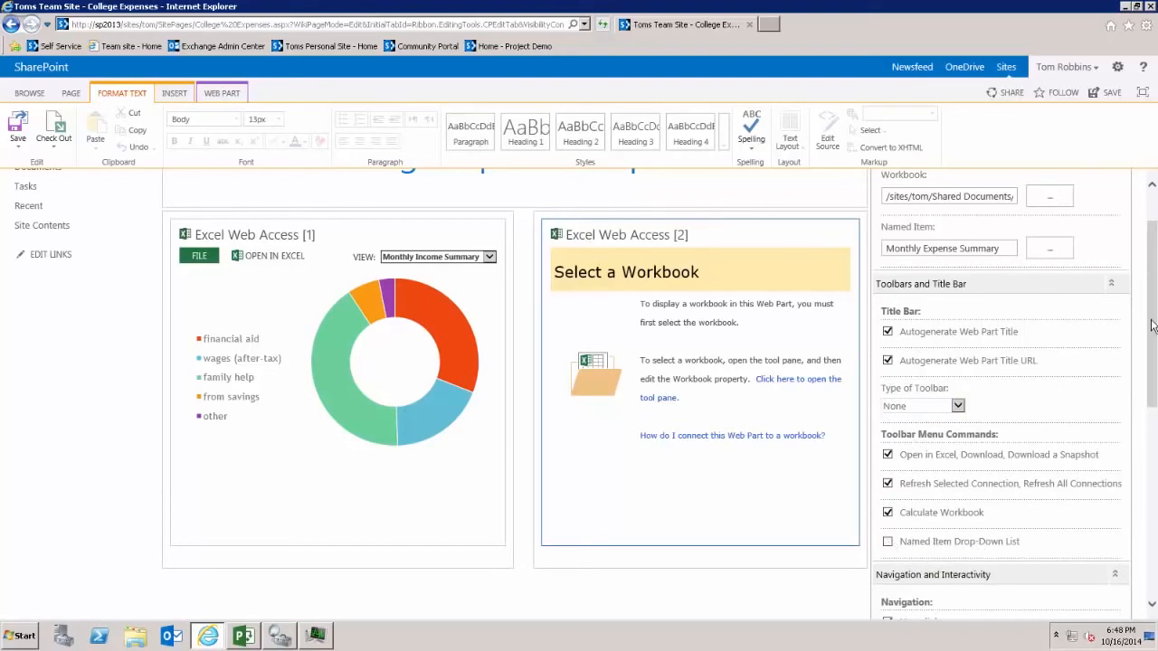
scroll("down", 3)
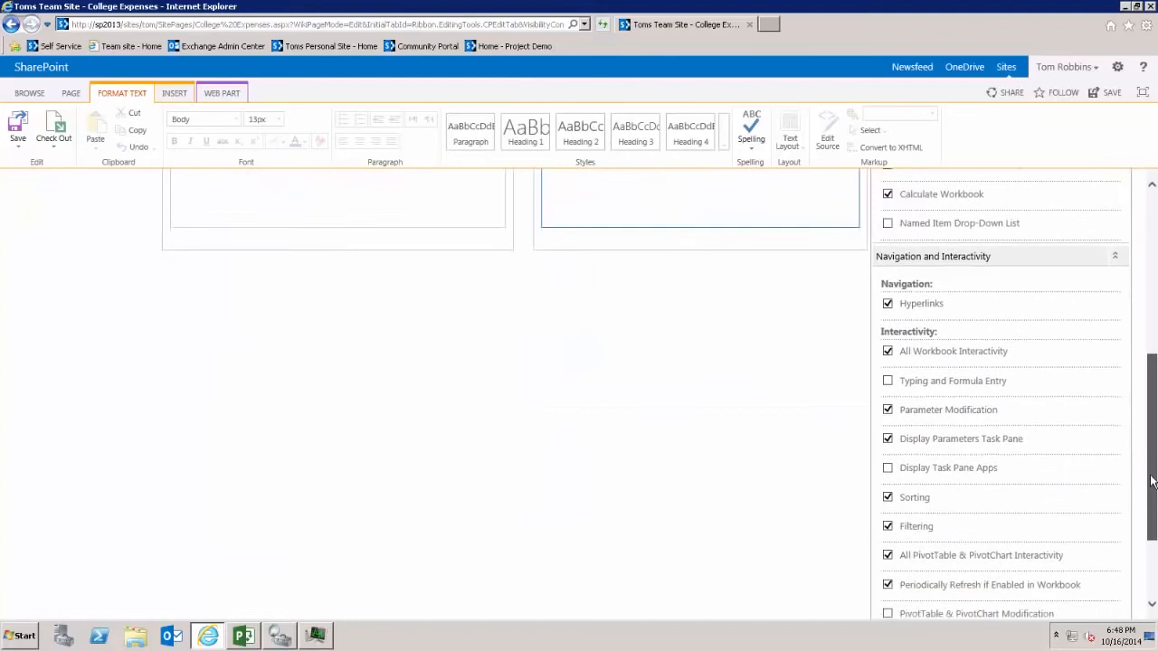
scroll("down", 3)
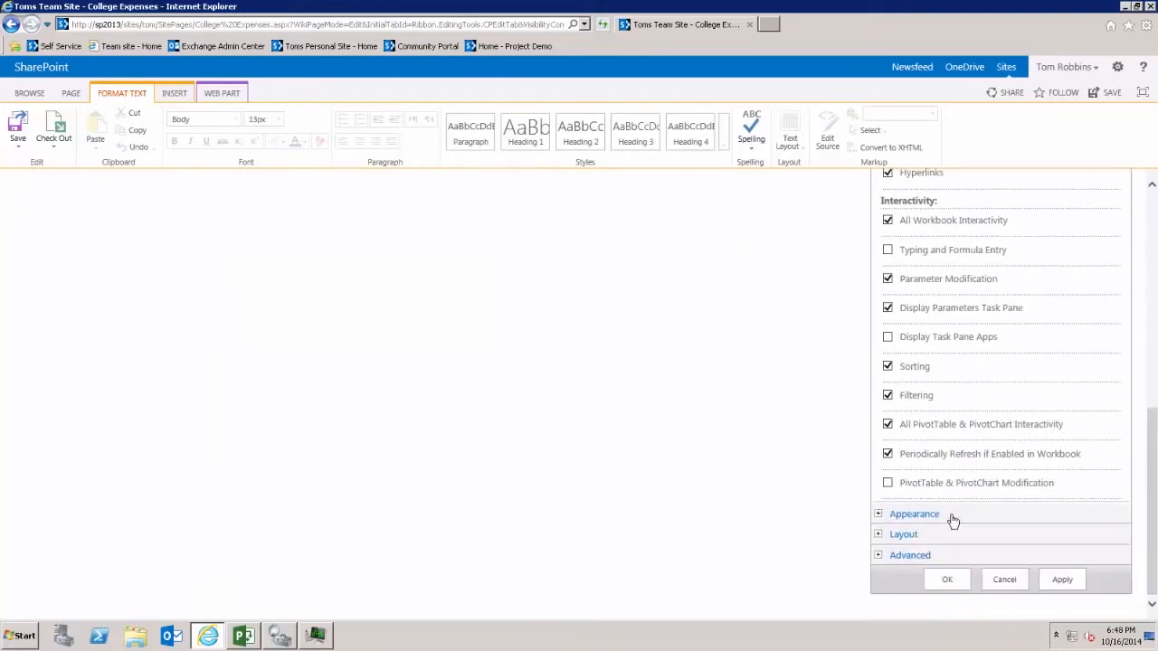
- Give the second part a Monthly Budget Summary title under Appearance and save the page
left_click(914, 514)
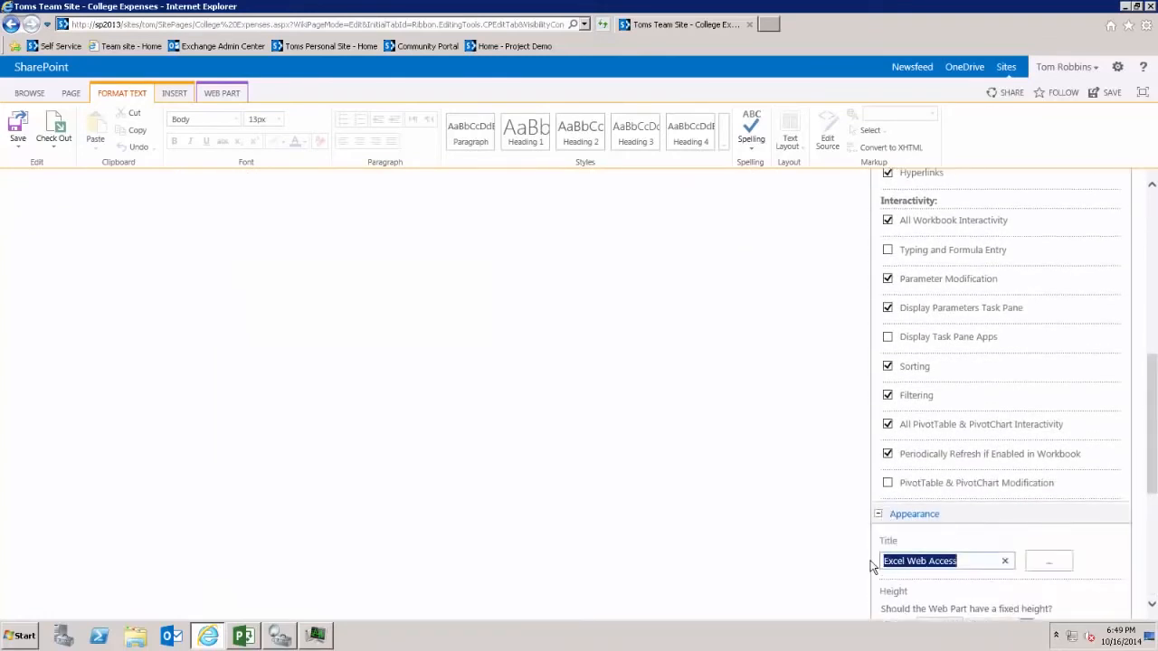
type("Monthly B")
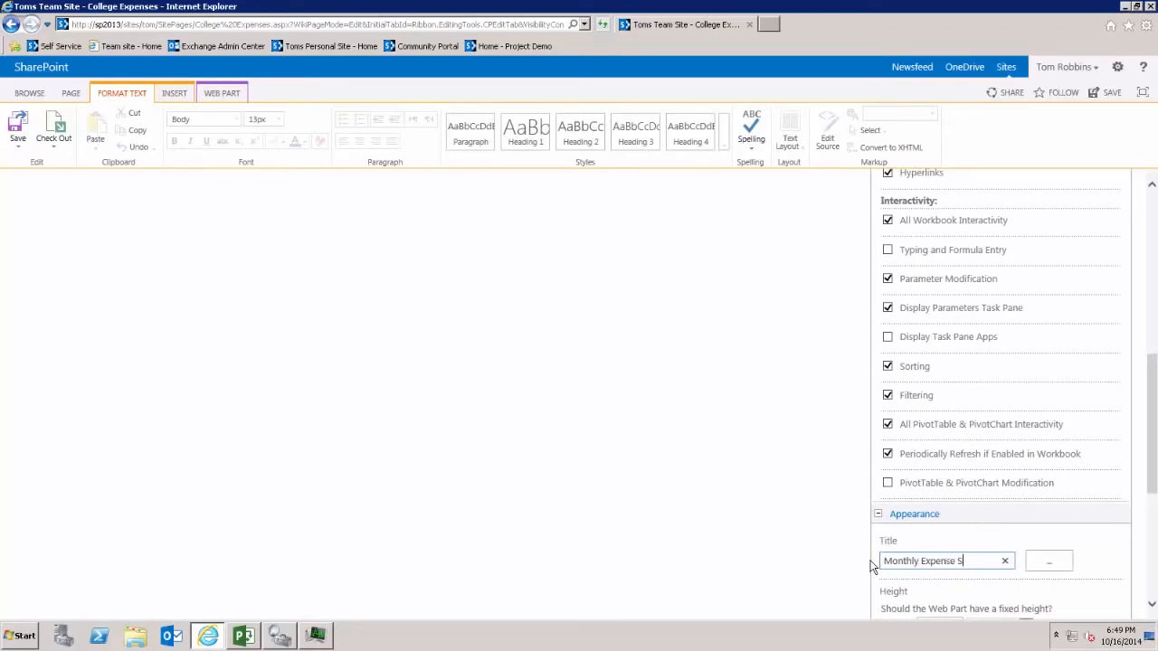
type("ummary")
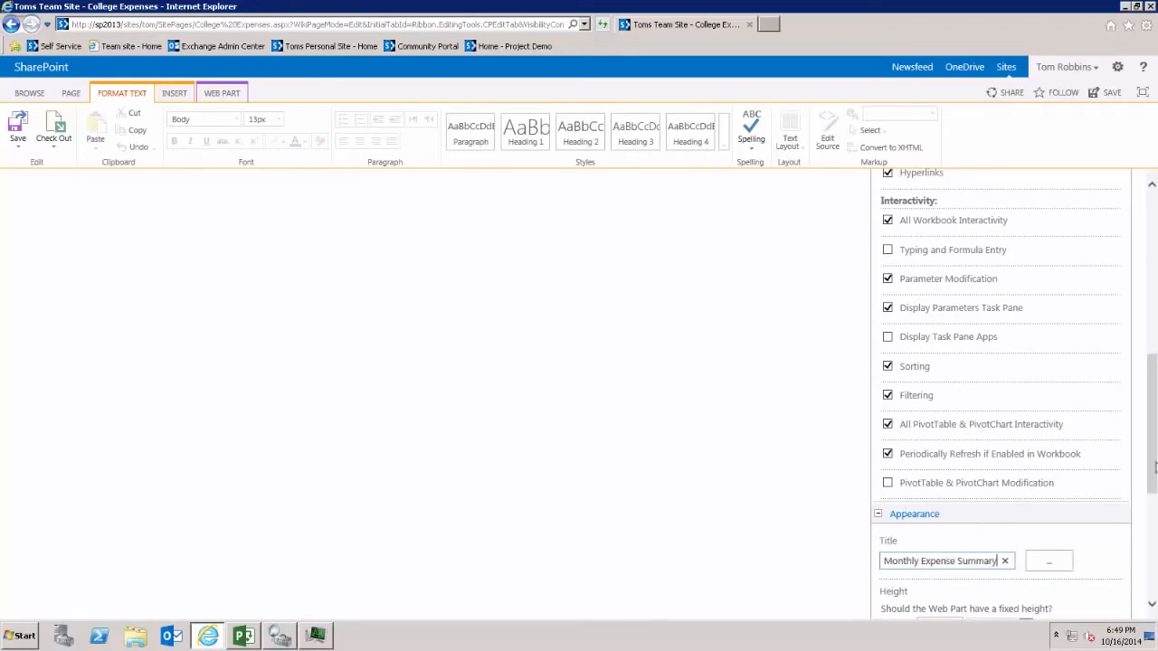
scroll("down", 3)
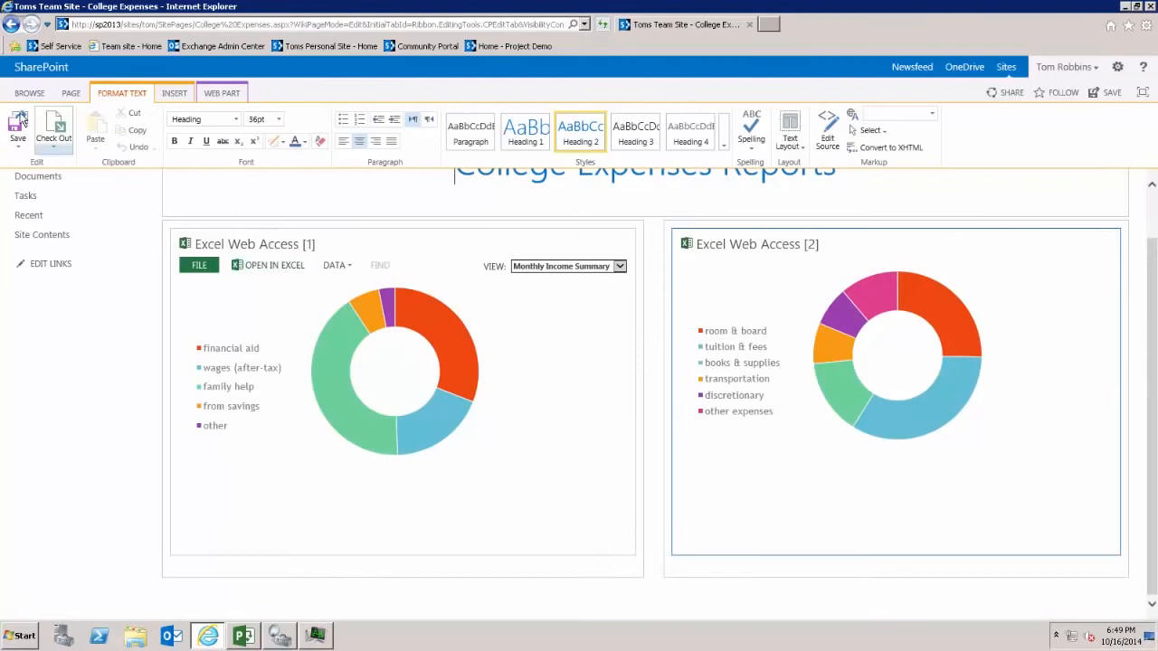
left_click(18, 122)
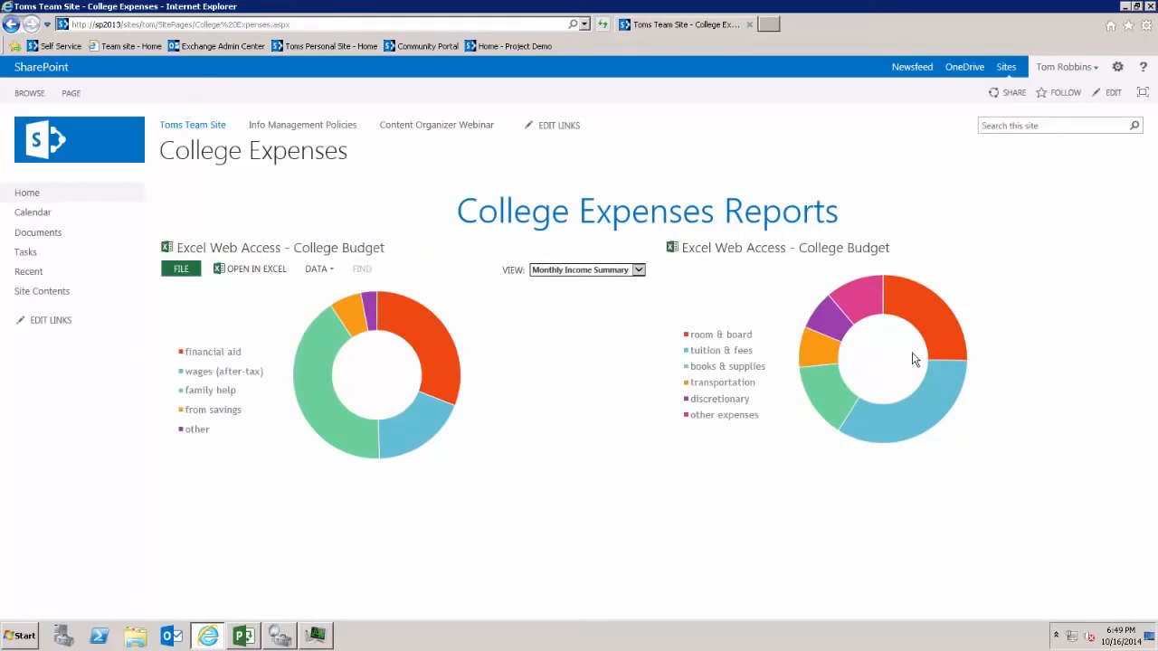
mouse_move(677, 270)
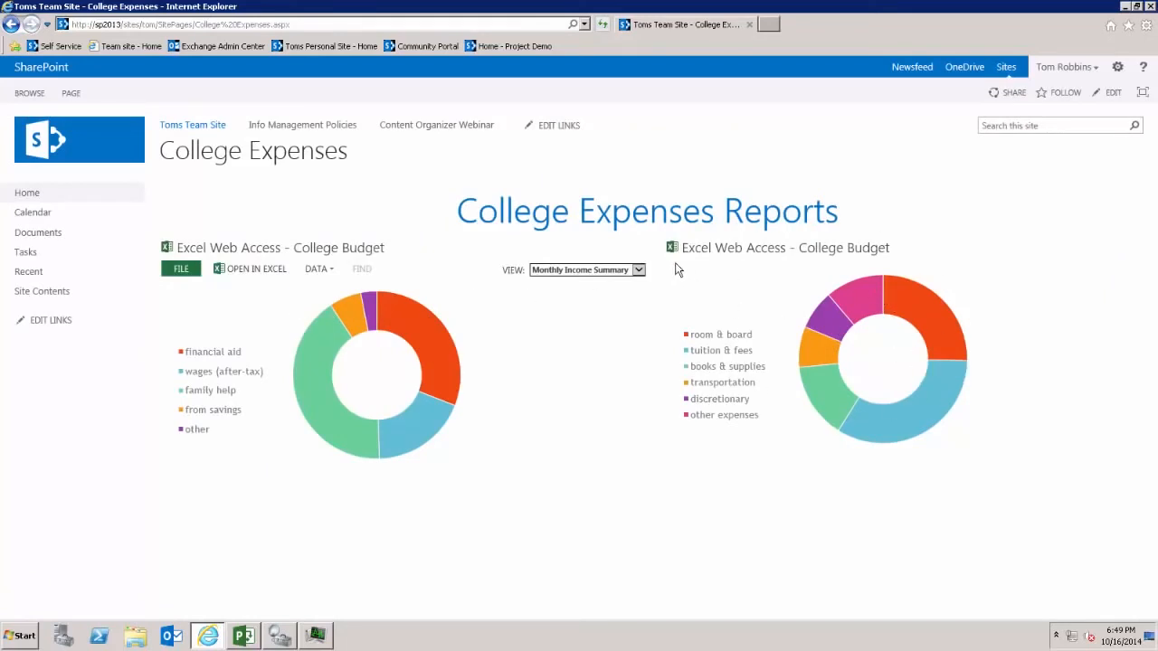
mouse_move(714, 274)
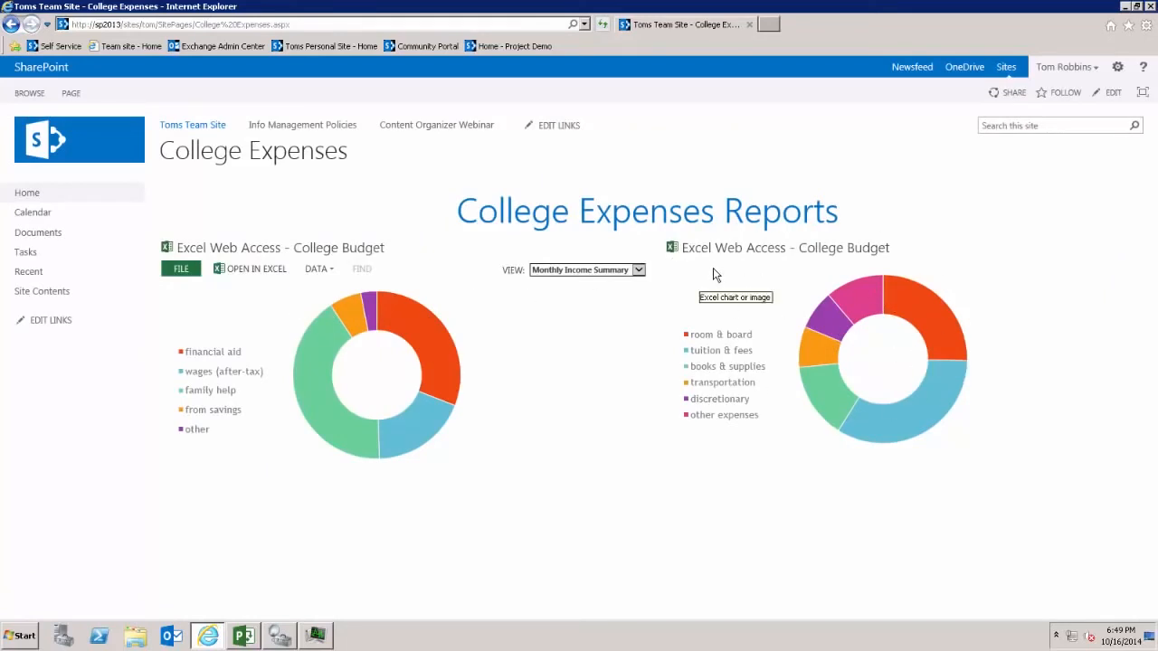
left_click(181, 269)
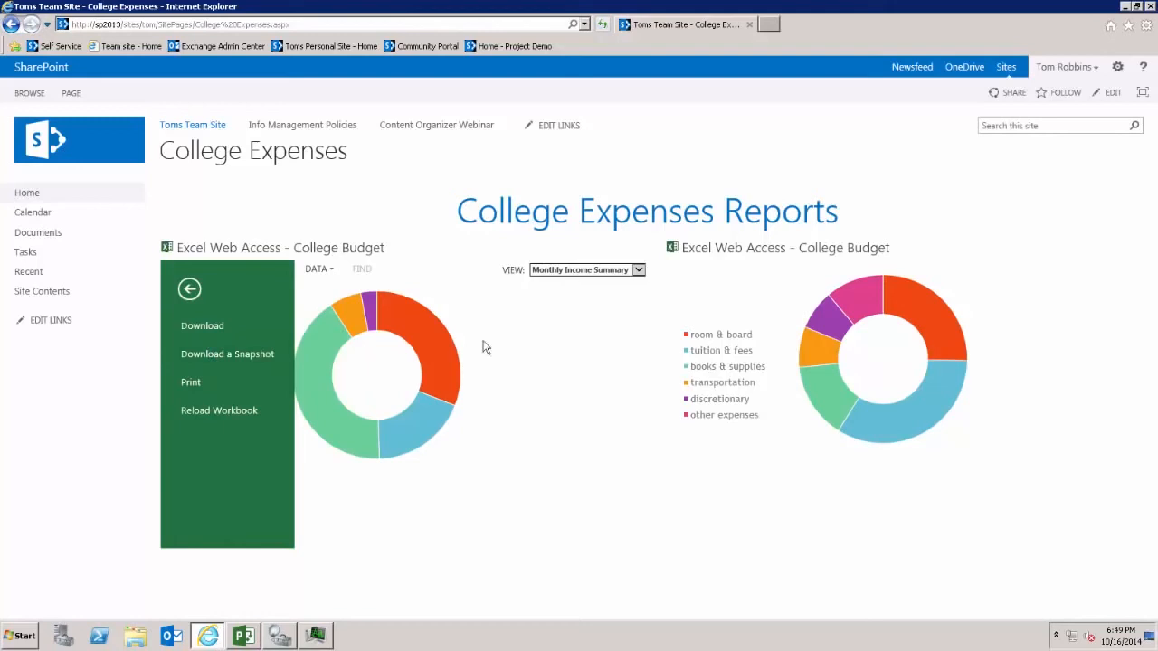
left_click(189, 288)
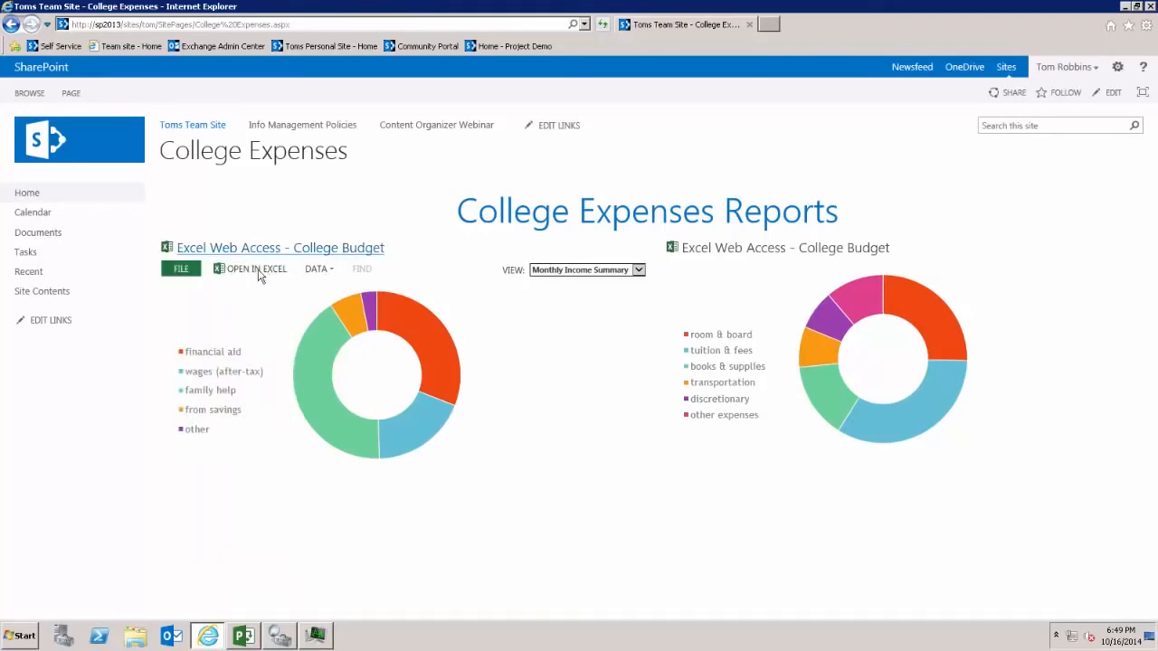
left_click(315, 268)
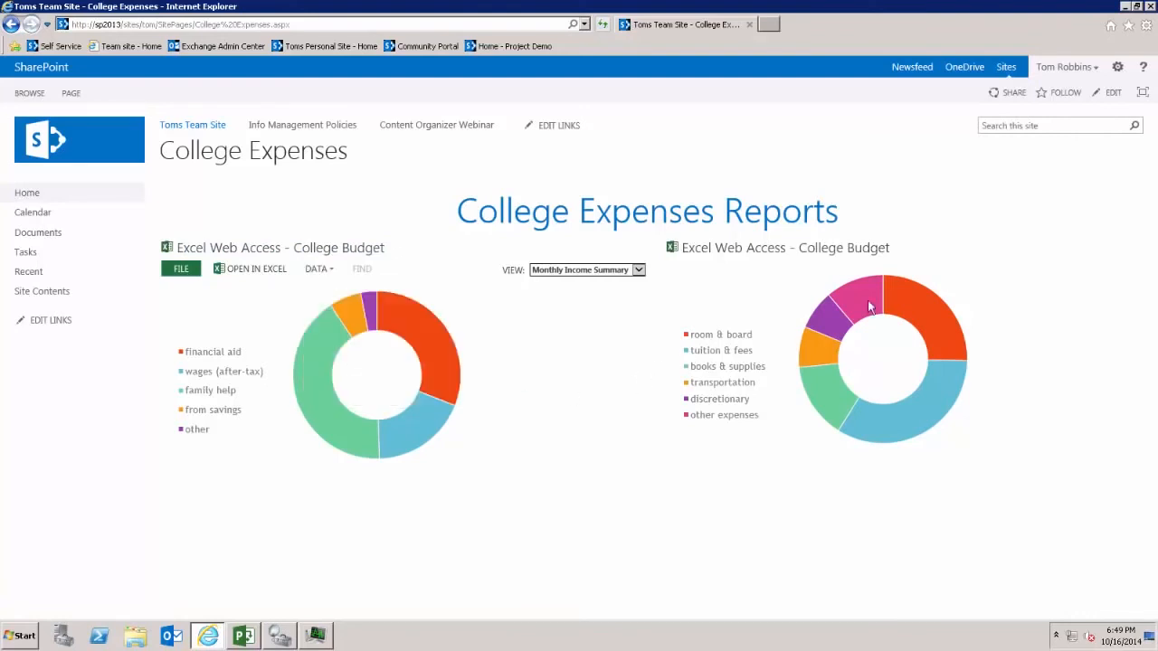
mouse_move(909, 276)
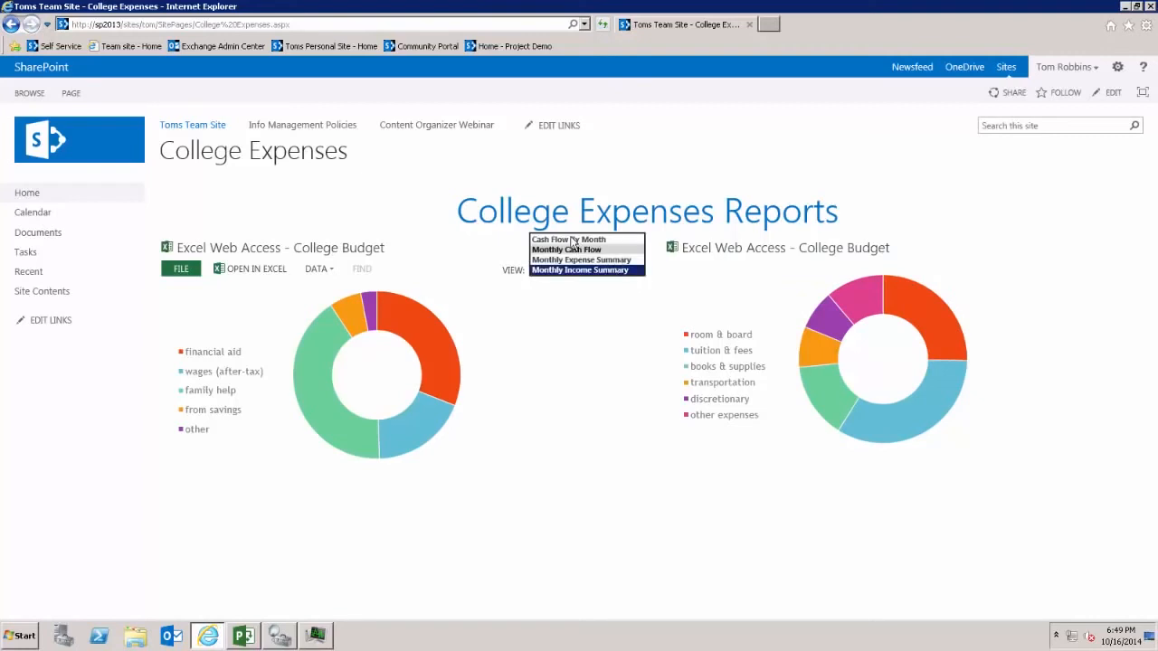
left_click(567, 239)
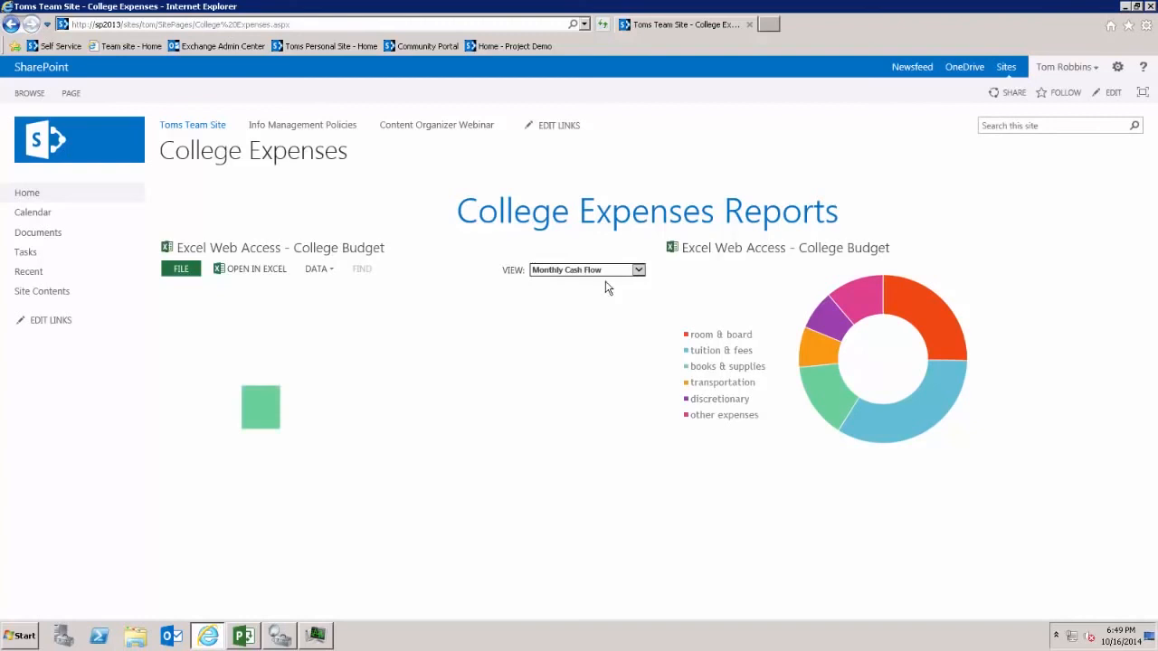
left_click(639, 269)
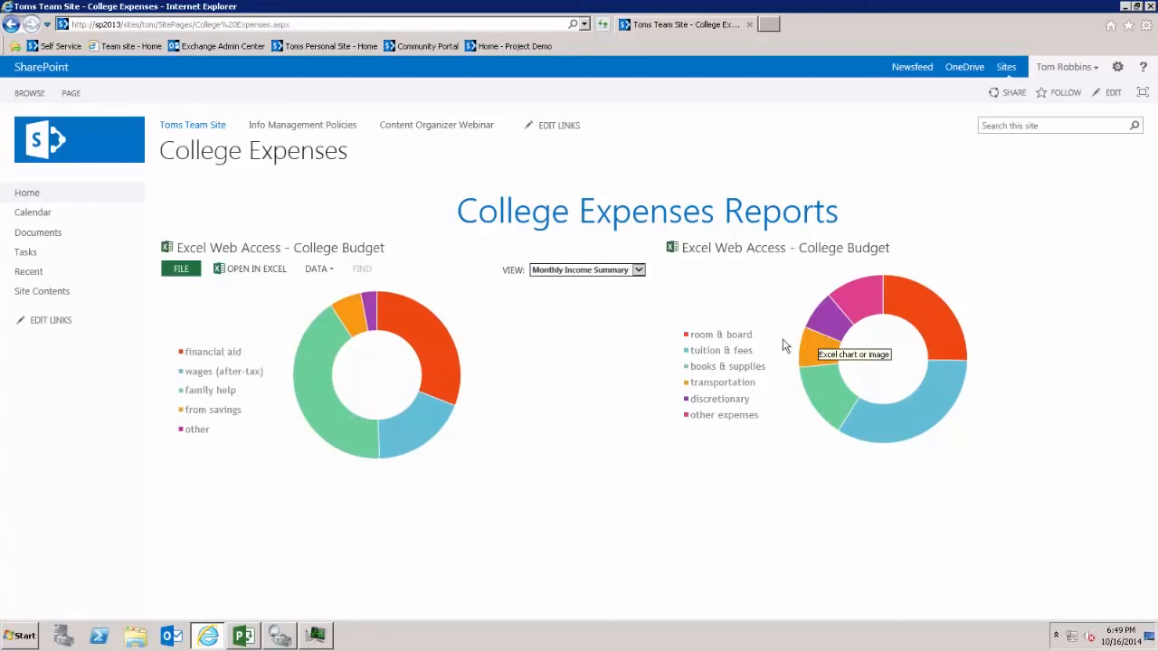
mouse_move(812, 303)
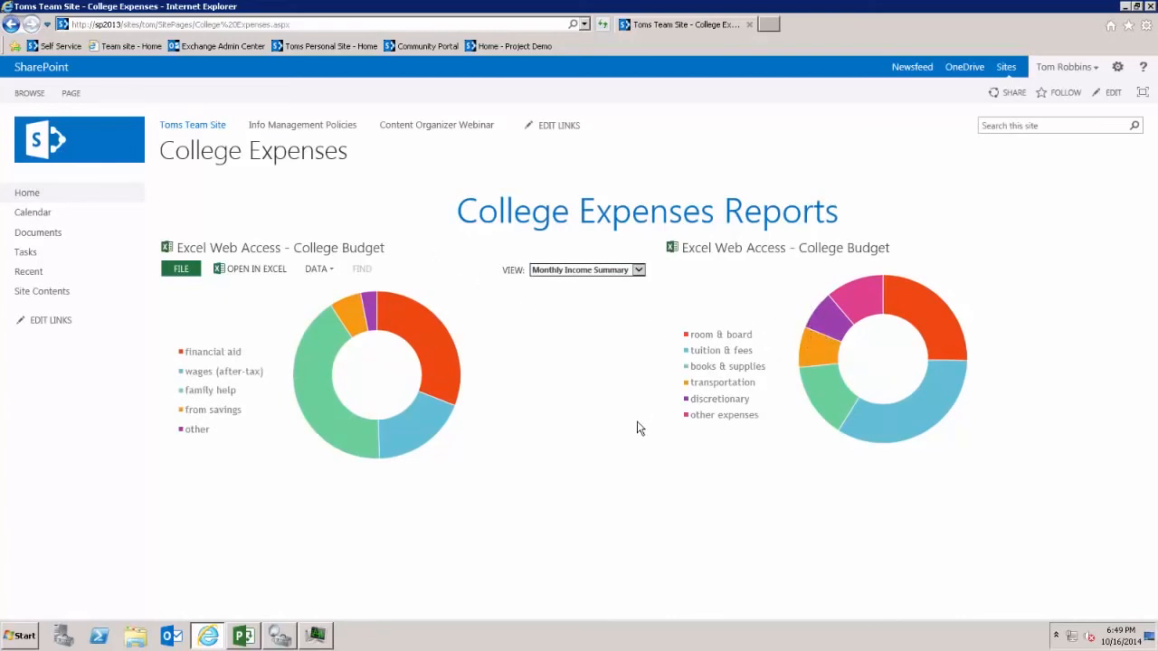
mouse_move(606, 548)
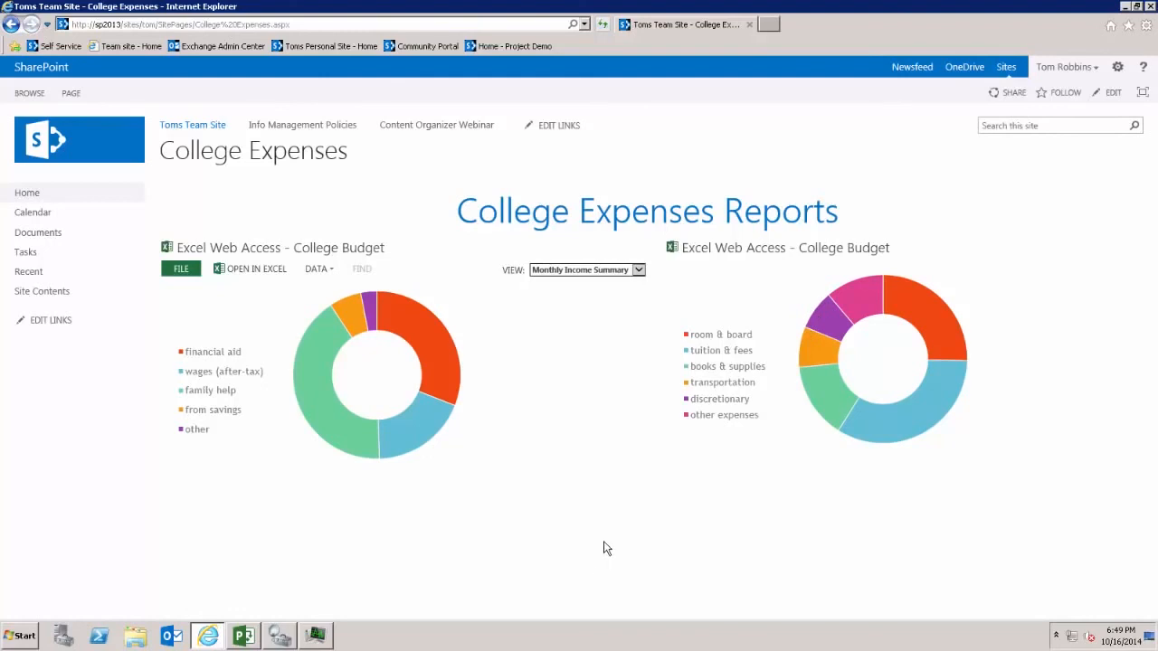